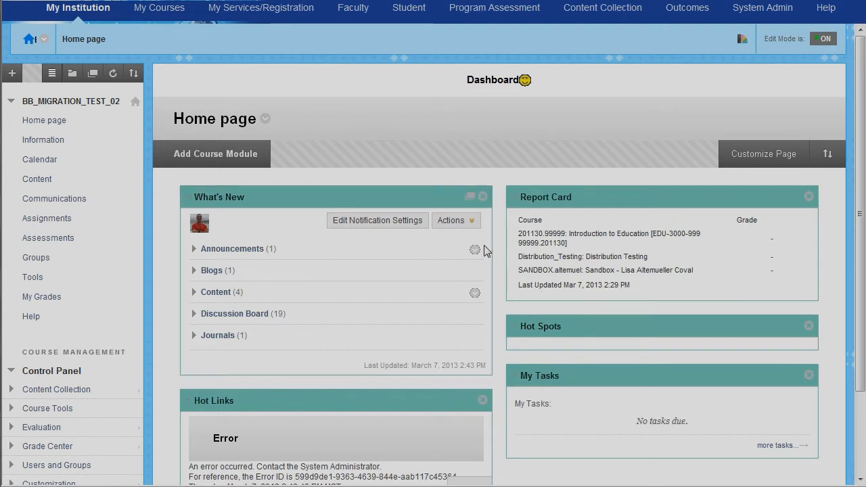
mouse_move(503, 158)
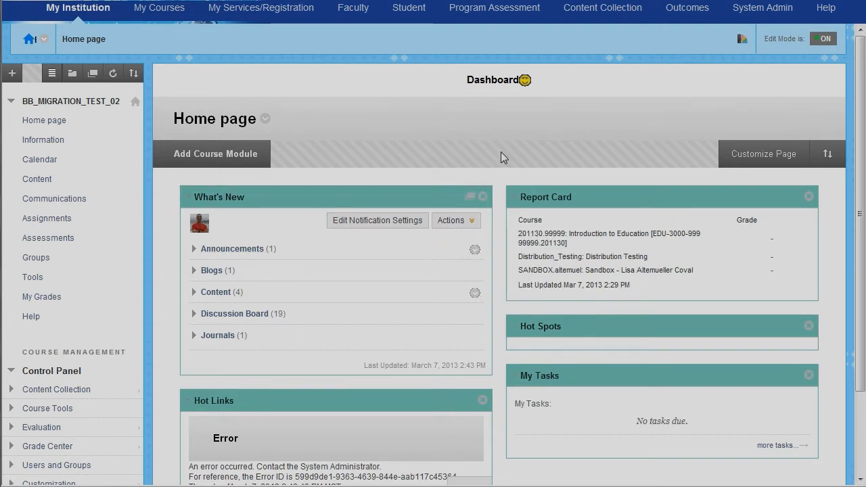
mouse_move(166, 275)
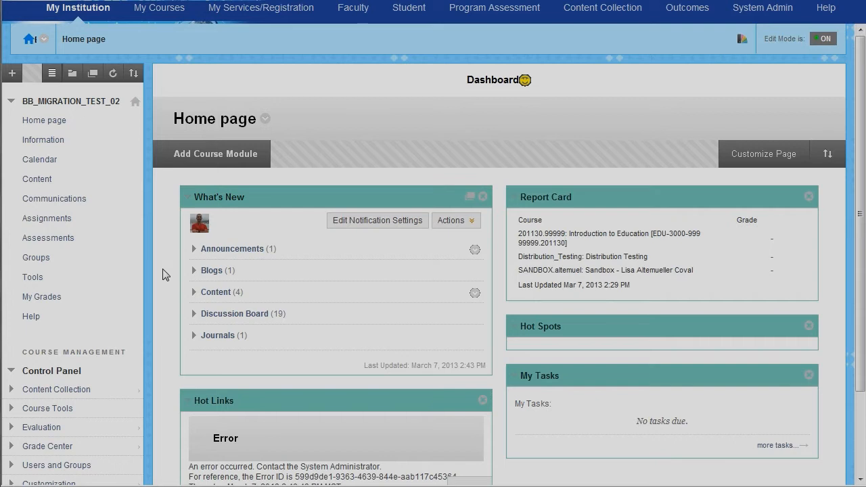
mouse_move(479, 179)
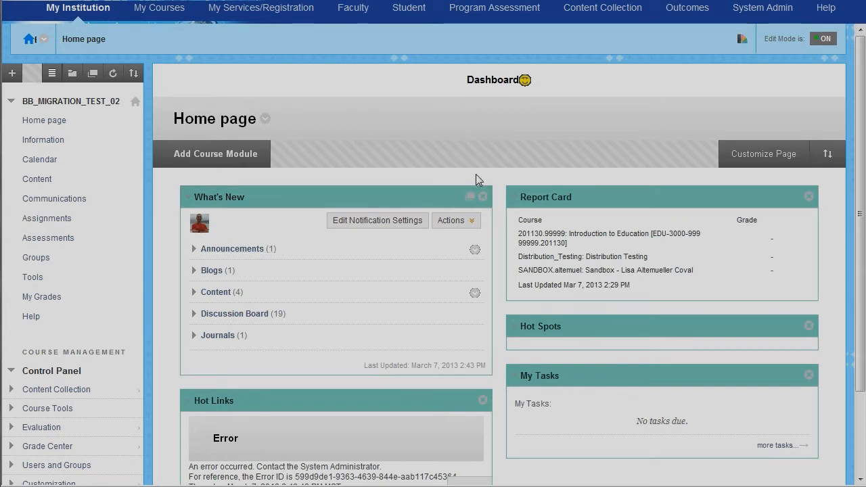
mouse_move(504, 248)
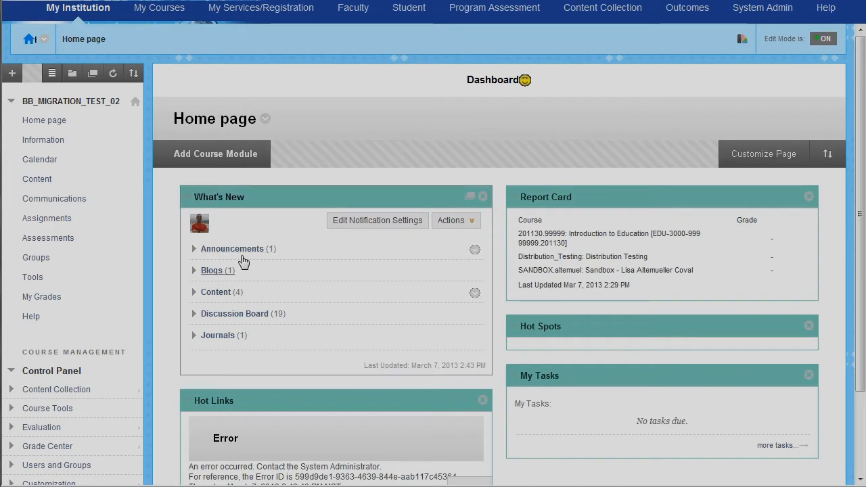
mouse_move(498, 316)
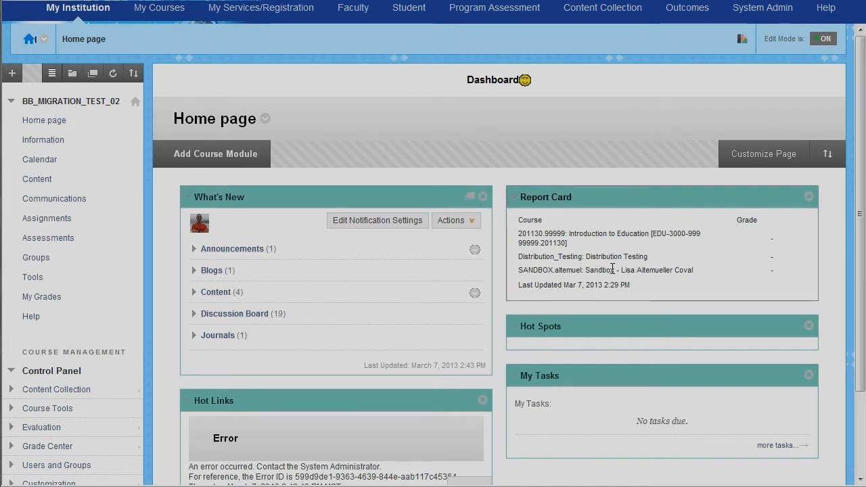
mouse_move(418, 218)
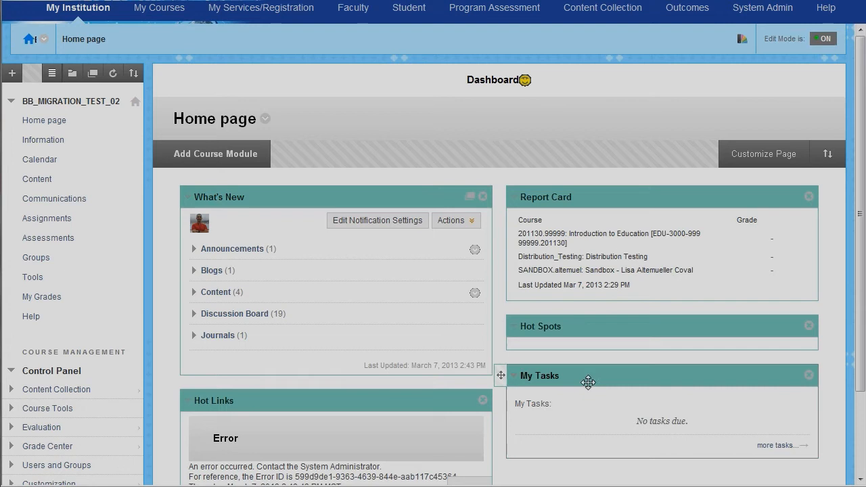
mouse_move(827, 306)
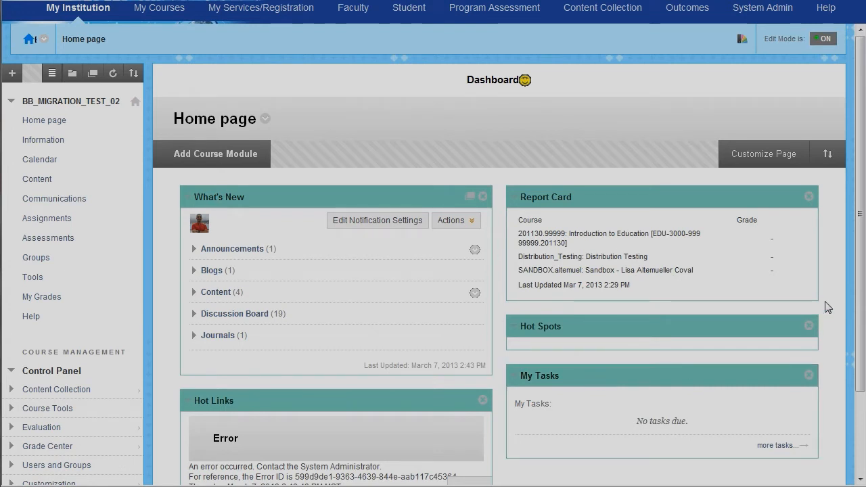
mouse_move(505, 281)
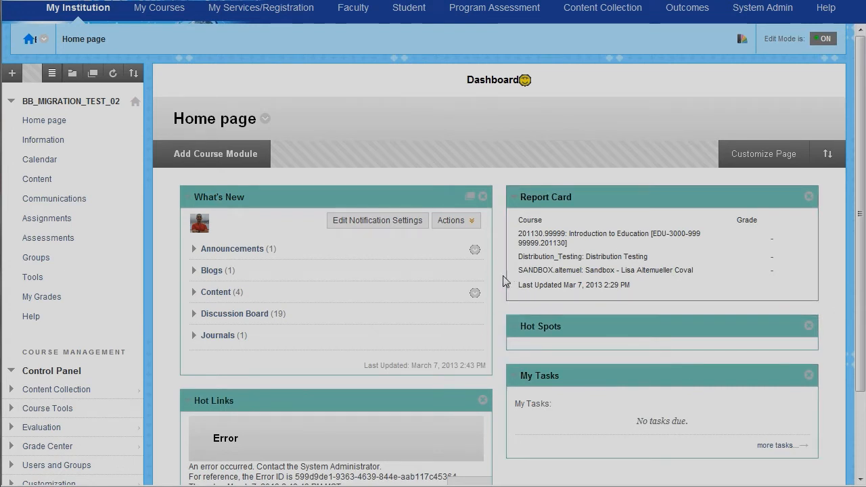
mouse_move(746, 271)
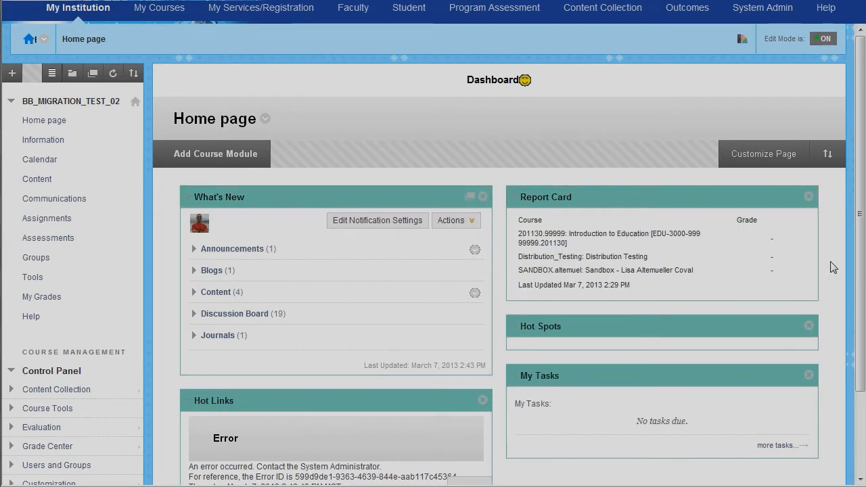
mouse_move(831, 267)
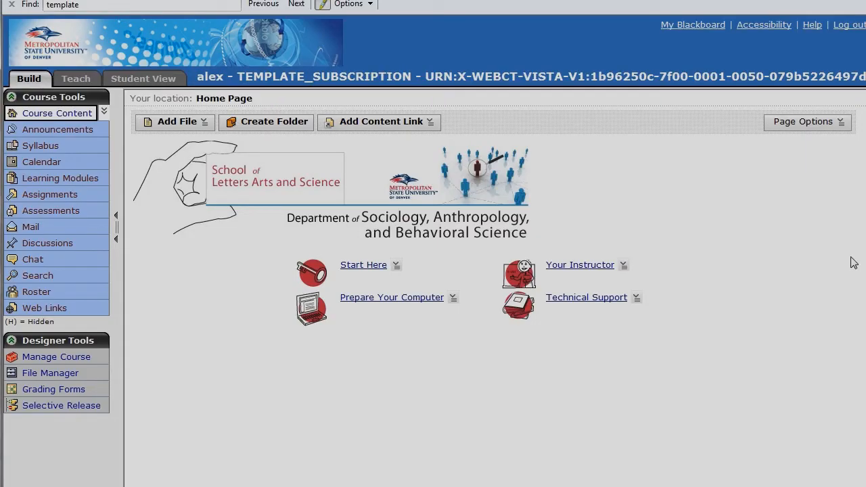
mouse_move(632, 380)
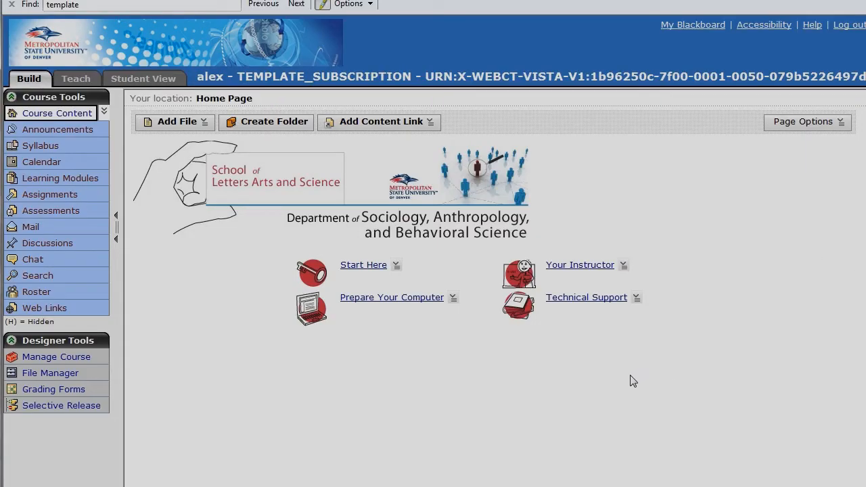
mouse_move(315, 153)
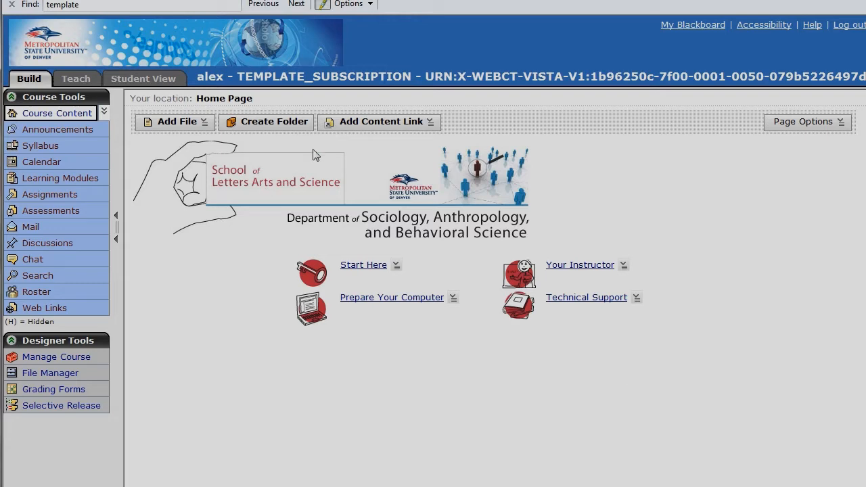
mouse_move(481, 179)
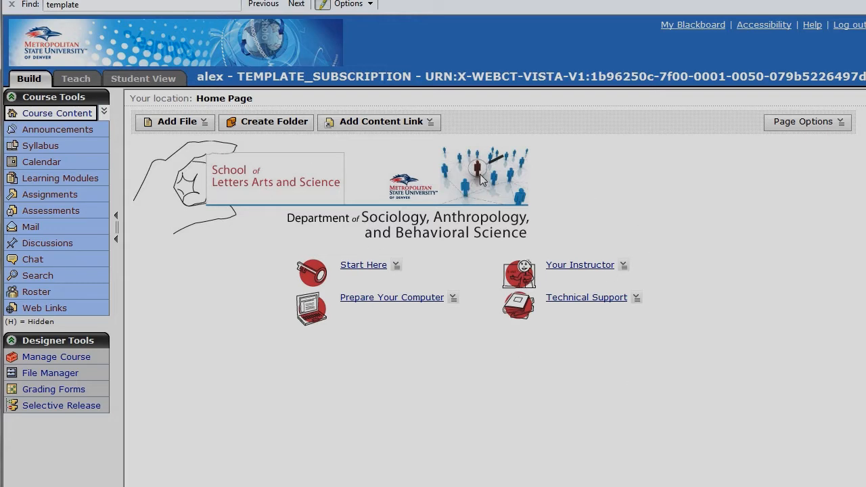
mouse_move(518, 367)
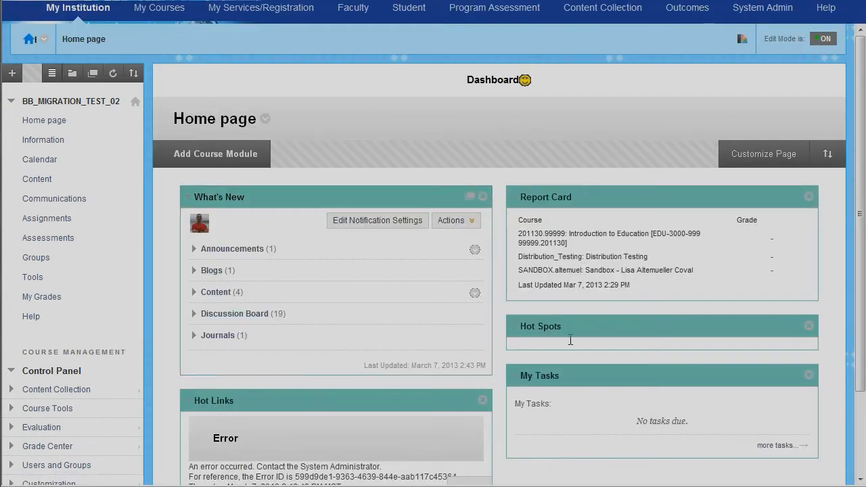
mouse_move(838, 261)
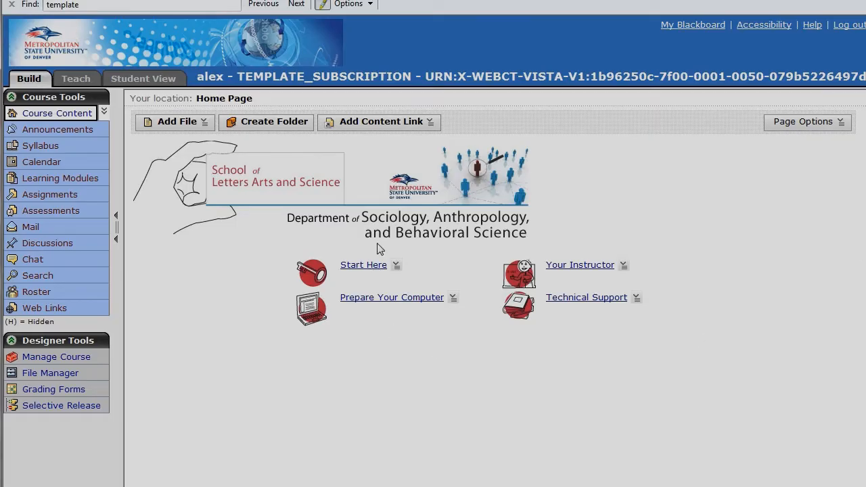
mouse_move(472, 281)
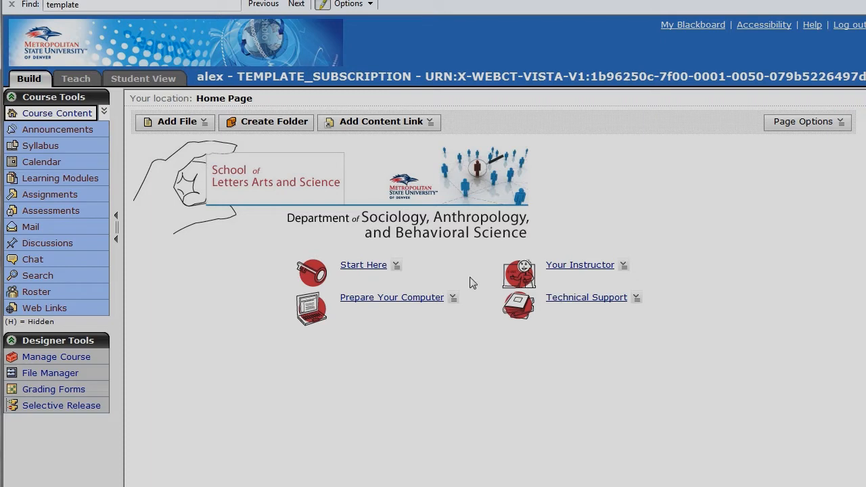
mouse_move(535, 347)
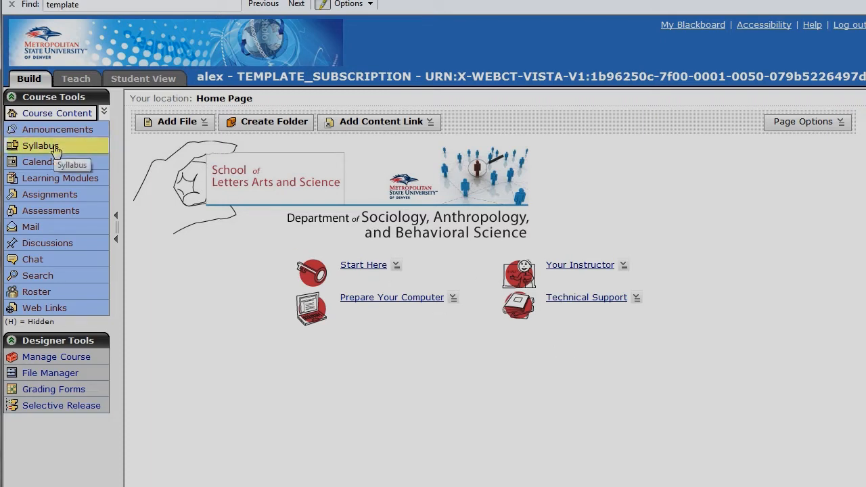
mouse_move(485, 347)
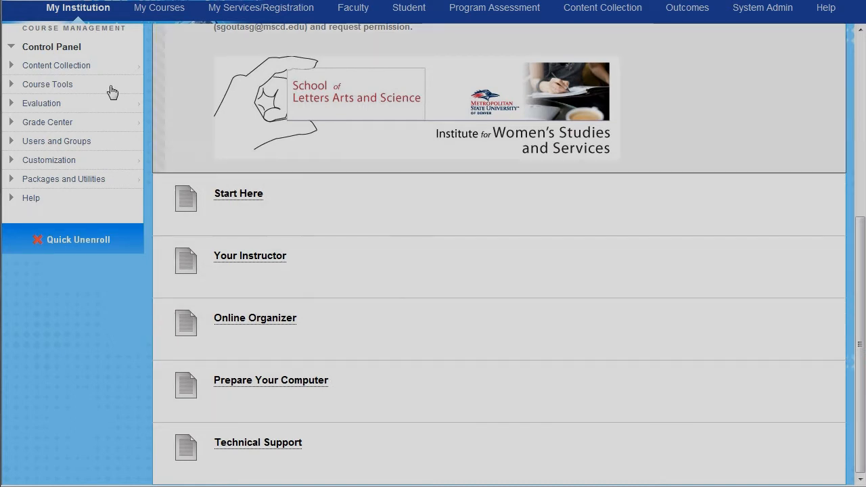
mouse_move(473, 153)
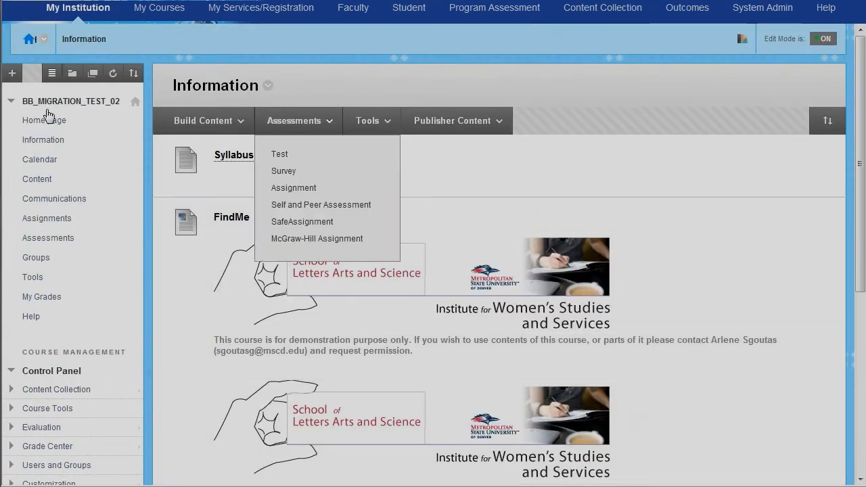
- Browse the Information page's Tools menu, then return to the Vista template home page
left_click(368, 120)
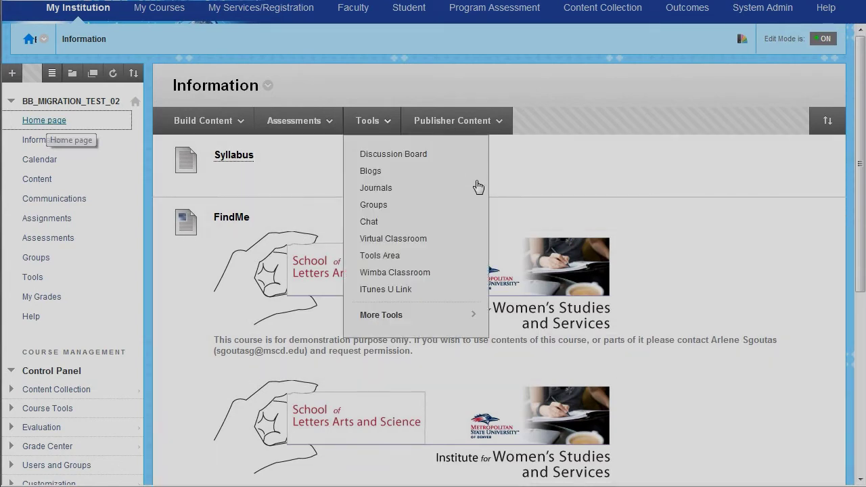
left_click(44, 120)
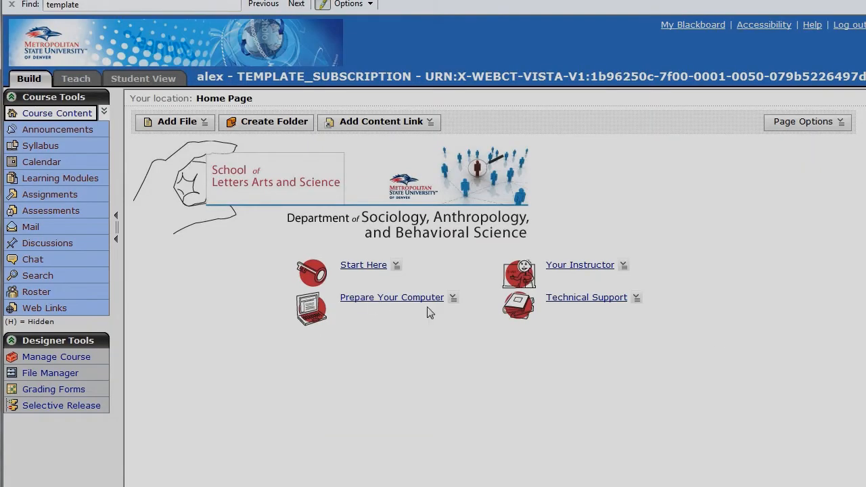
mouse_move(397, 381)
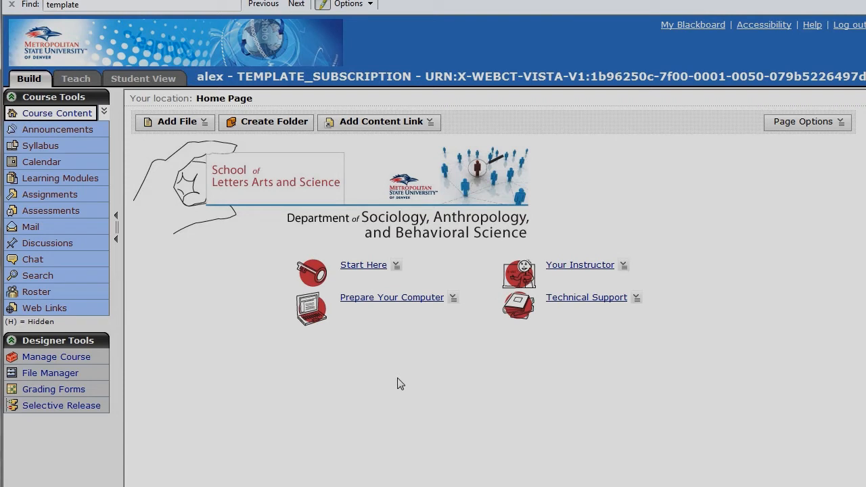
mouse_move(446, 369)
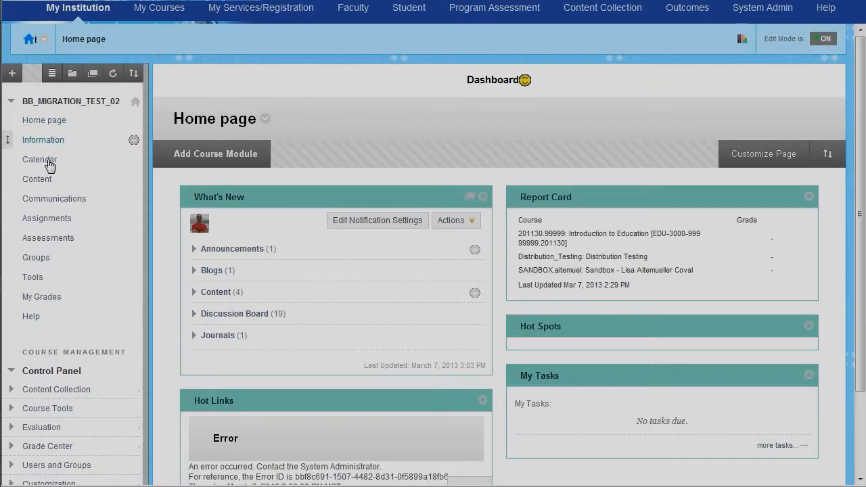
mouse_move(36, 178)
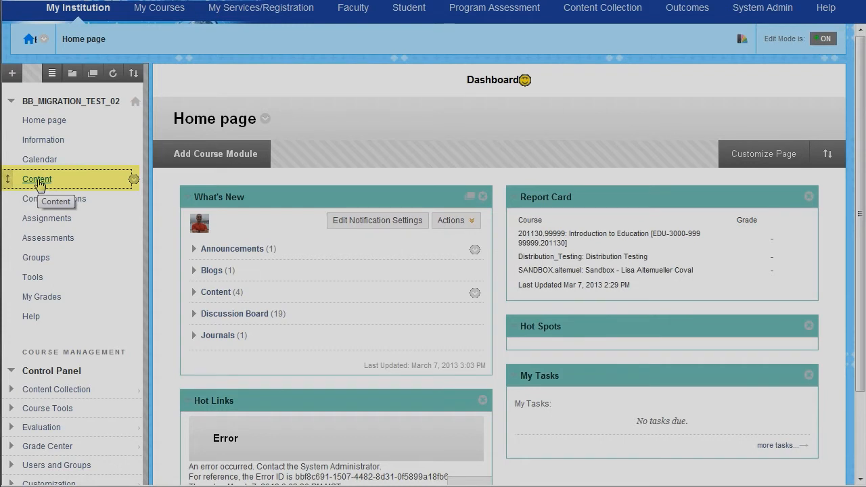
- Open the migrated course's Content area to locate Vista's learning modules
left_click(36, 178)
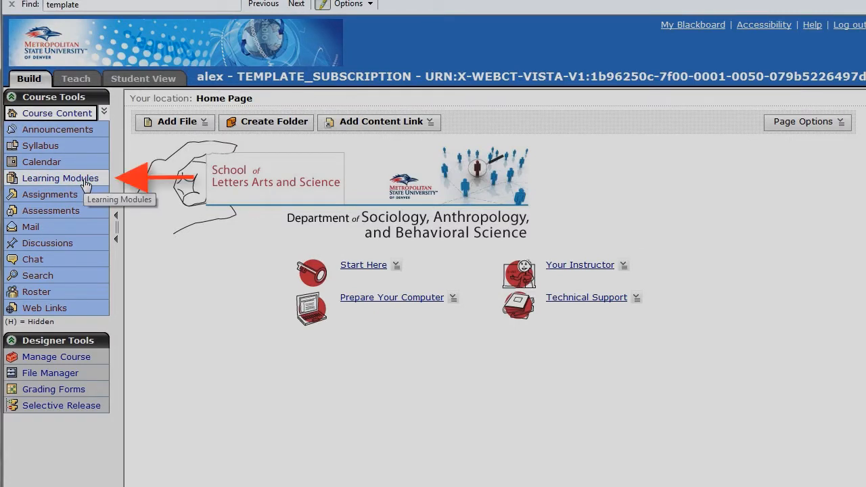
mouse_move(88, 181)
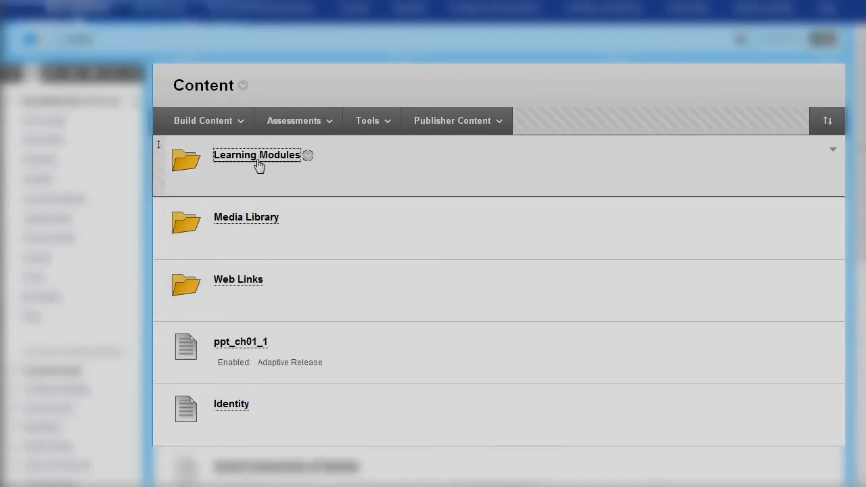
- View Module 1's table of contents in Learning Modules, then return to Content
left_click(257, 155)
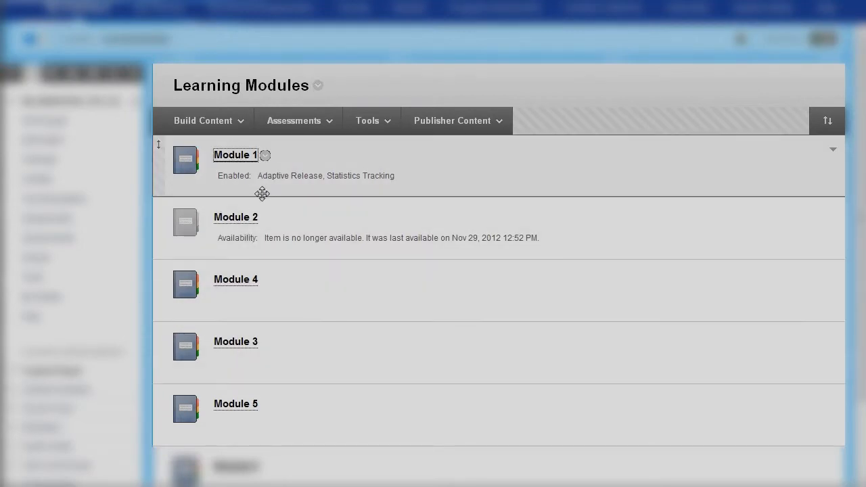
left_click(235, 154)
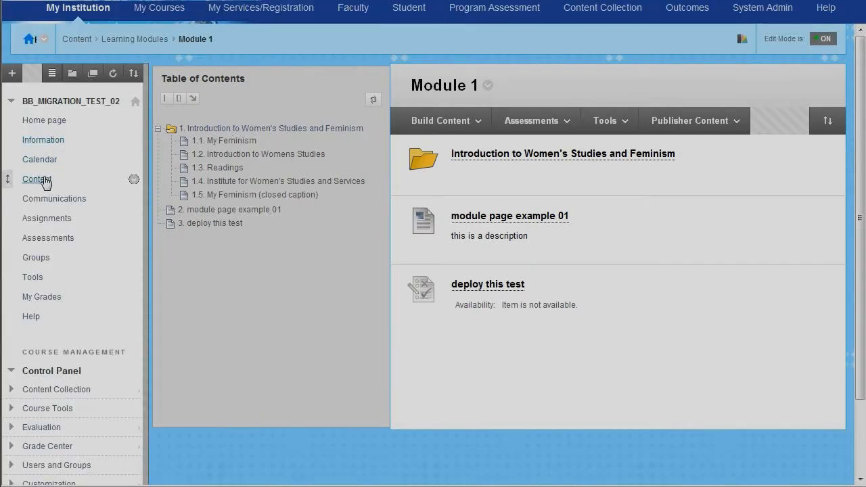
mouse_move(109, 196)
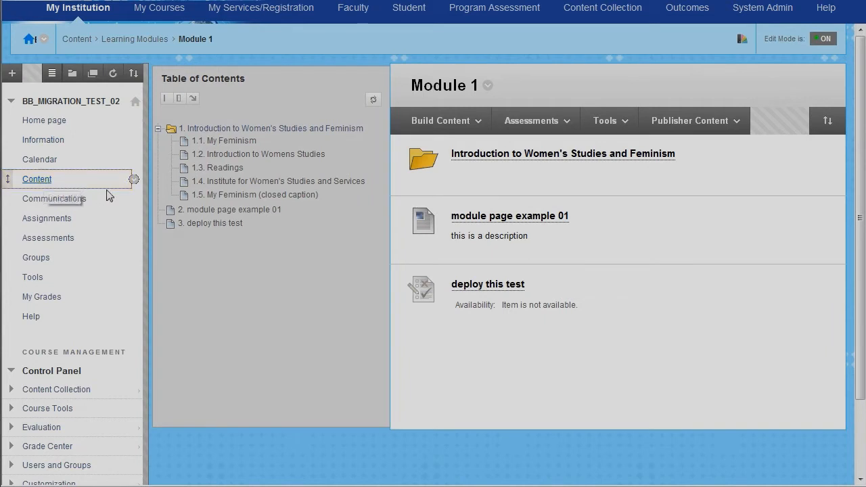
left_click(37, 178)
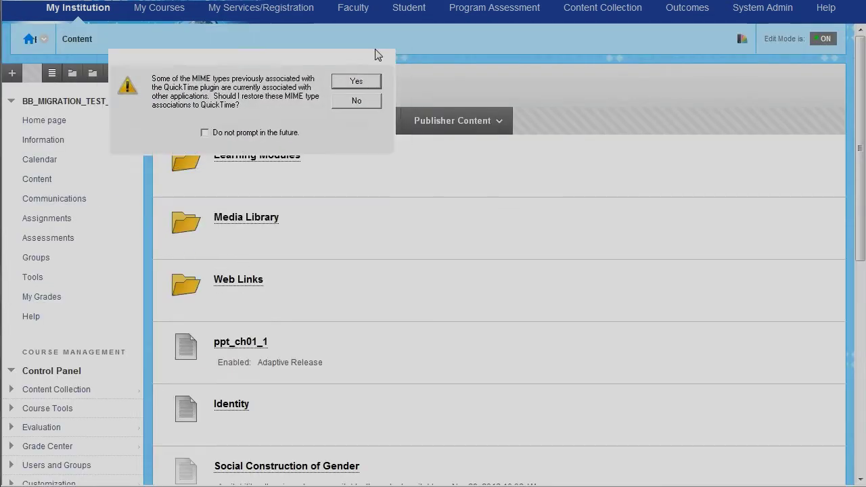
left_click(355, 100)
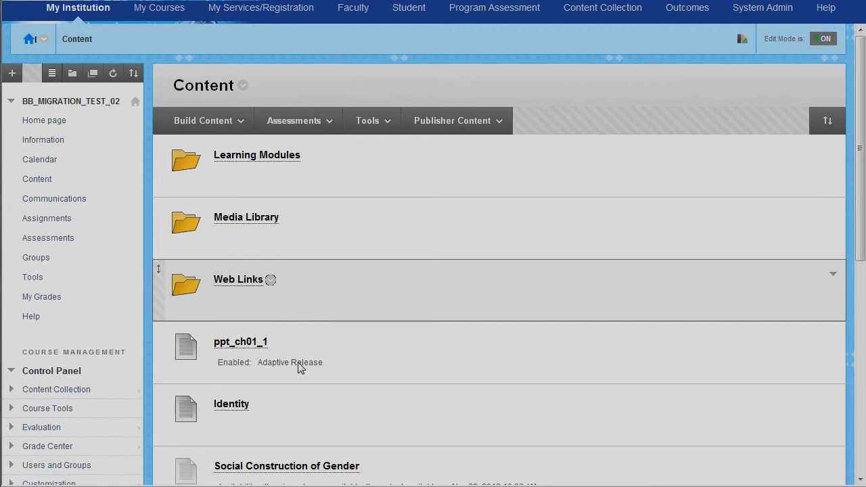
mouse_move(328, 339)
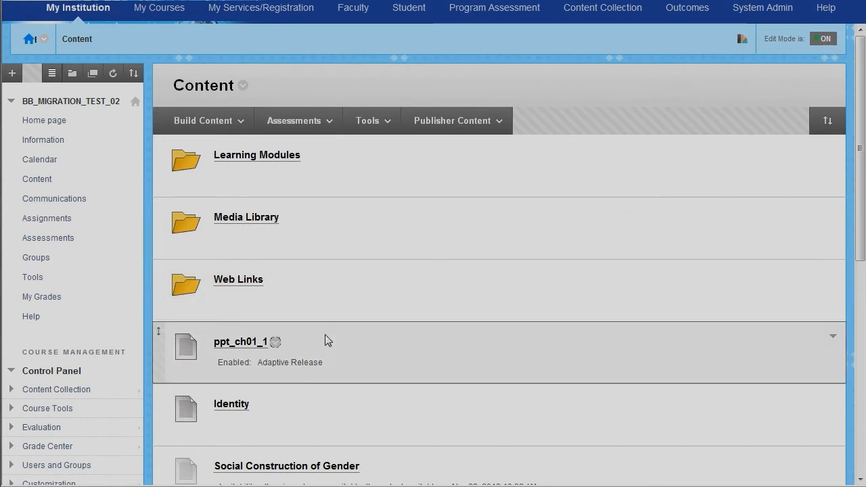
scroll("down", 3)
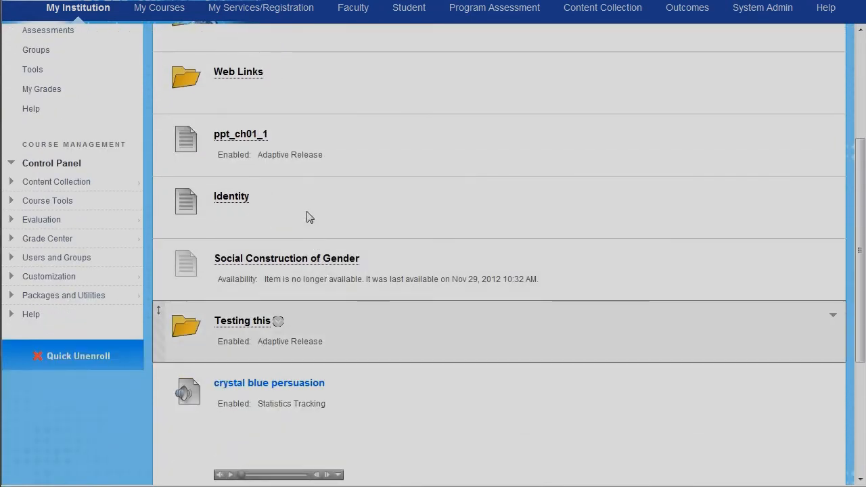
scroll("down", 3)
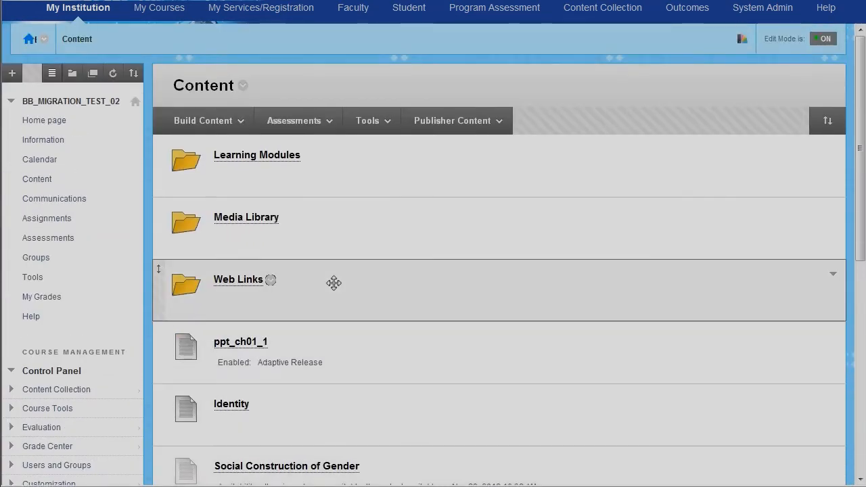
left_click(294, 120)
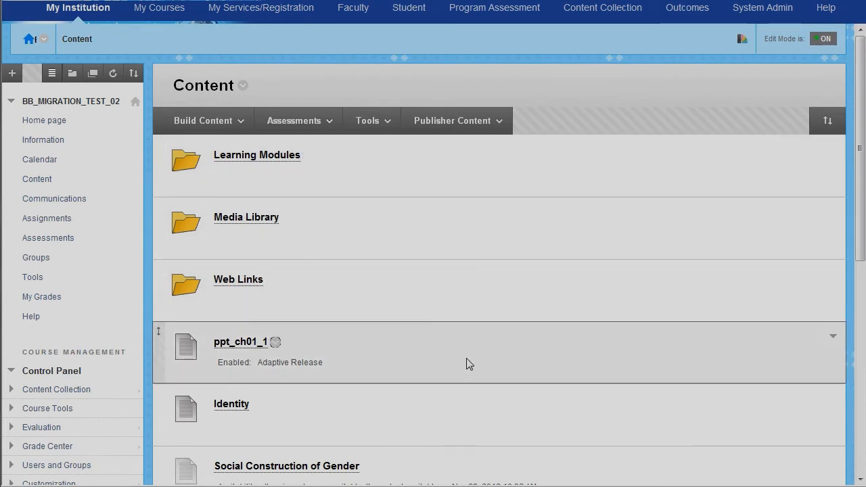
scroll("down", 3)
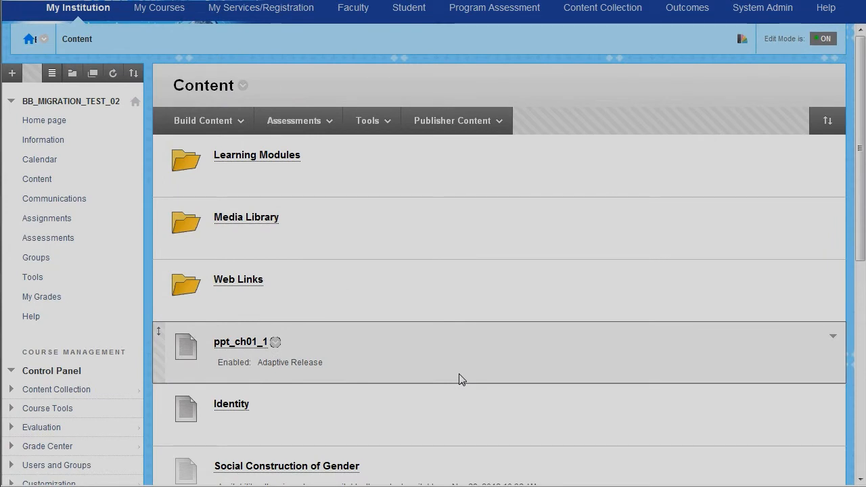
mouse_move(443, 379)
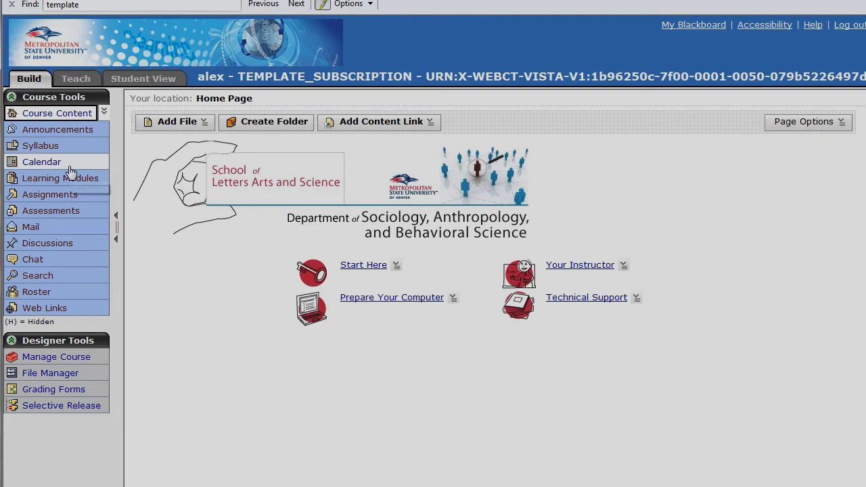
left_click(41, 161)
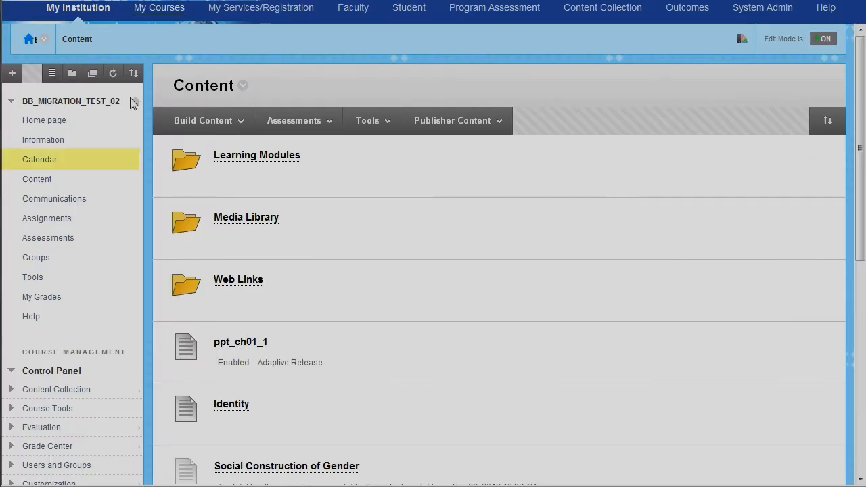
mouse_move(39, 162)
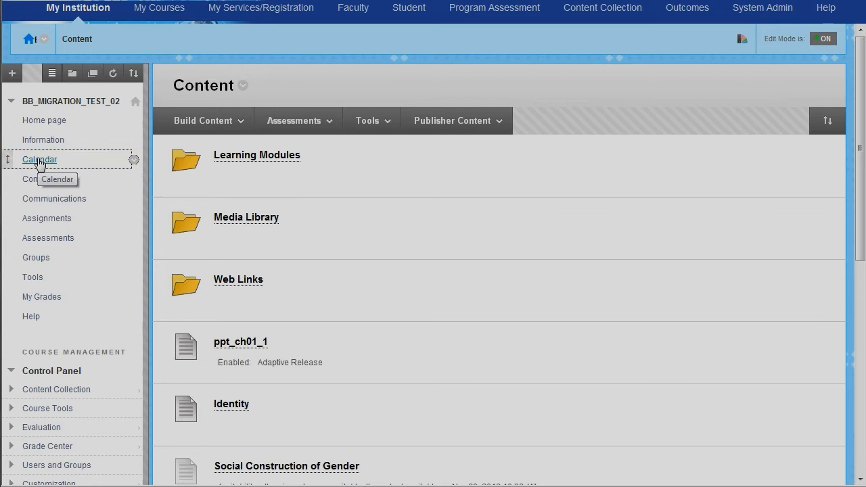
- Open the Learn course Calendar at March 2013 with quiz and assignment due dates
left_click(39, 159)
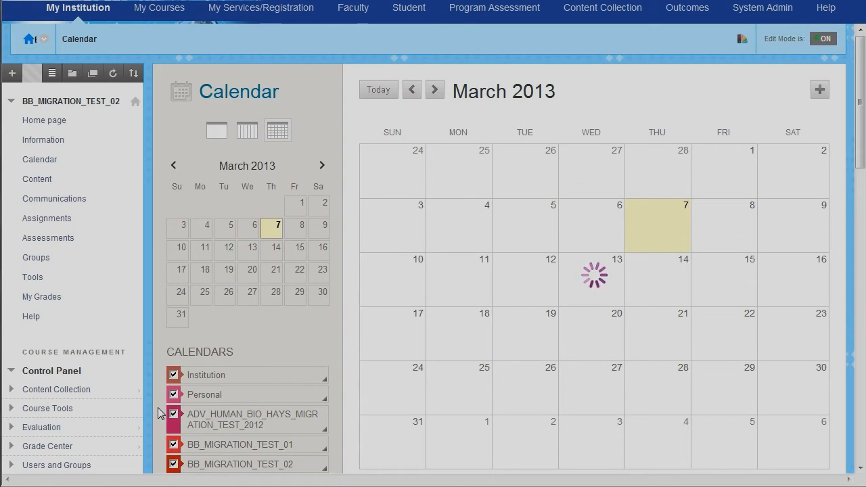
mouse_move(306, 324)
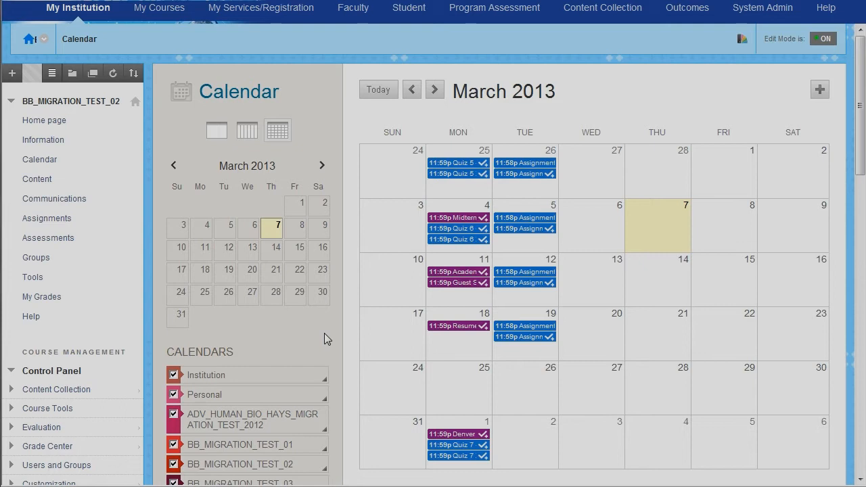
mouse_move(245, 279)
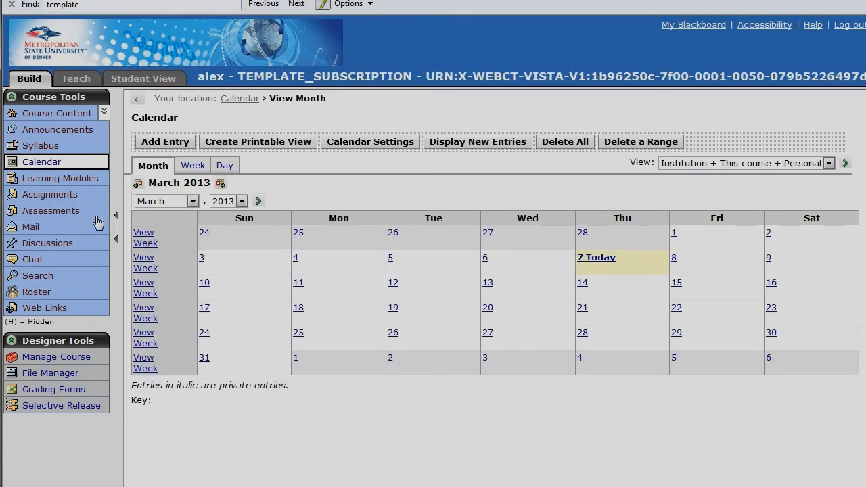
mouse_move(65, 236)
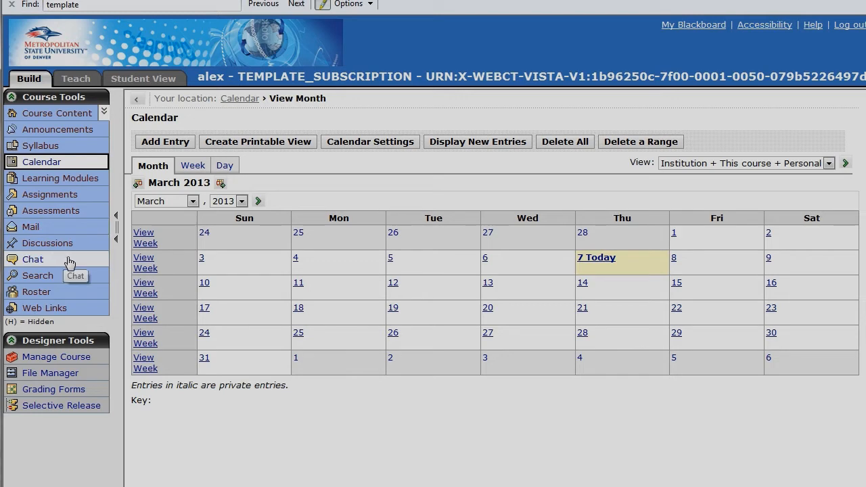
mouse_move(81, 256)
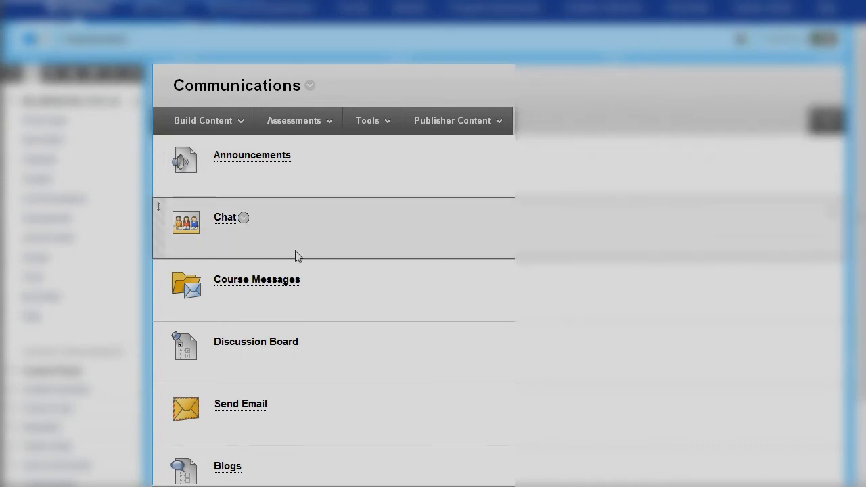
mouse_move(334, 344)
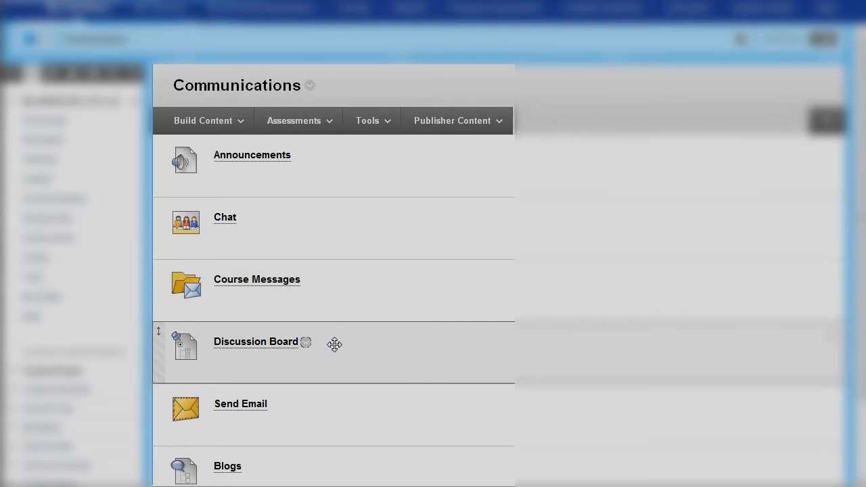
- Scroll through the Communications tools: Announcements, Chat, Course Messages, Discussion Board, Email, Blogs
scroll("down", 3)
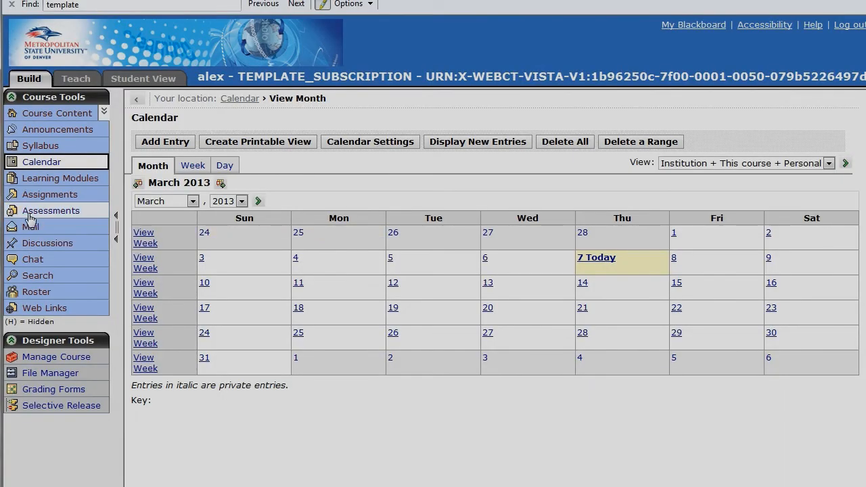
mouse_move(43, 226)
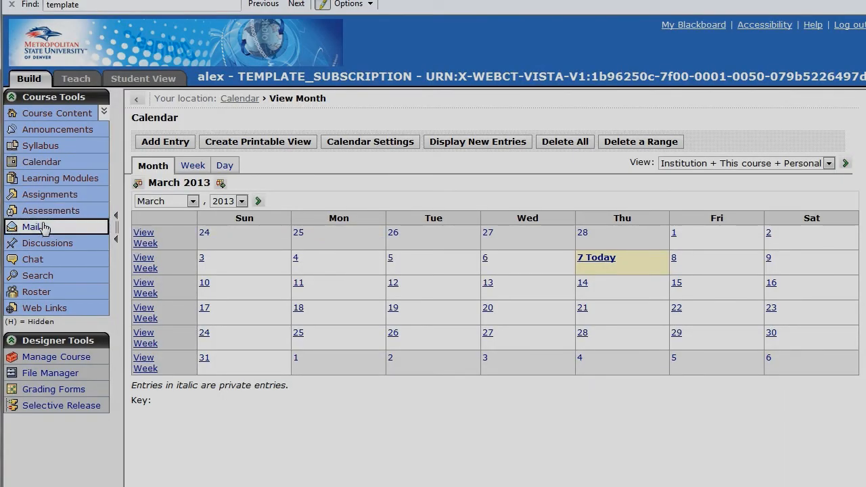
- Open Vista's course Mail, showing an empty Inbox plus Sent, Drafts and Deleted folders
left_click(29, 226)
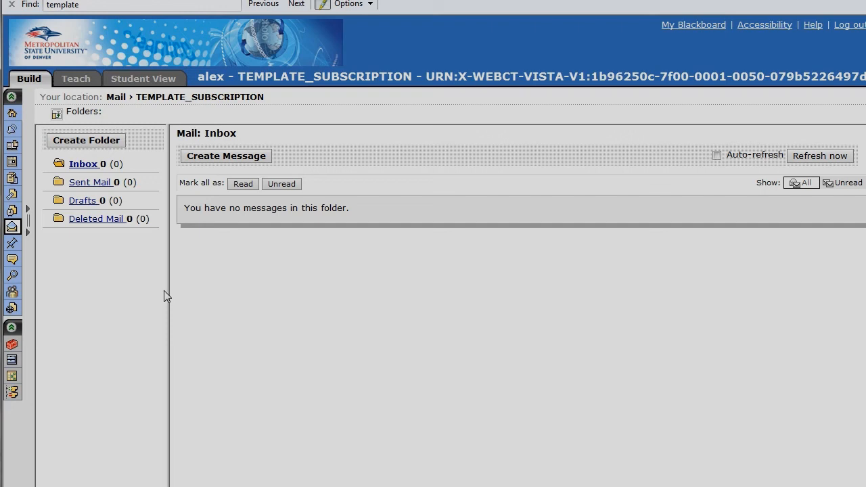
mouse_move(234, 272)
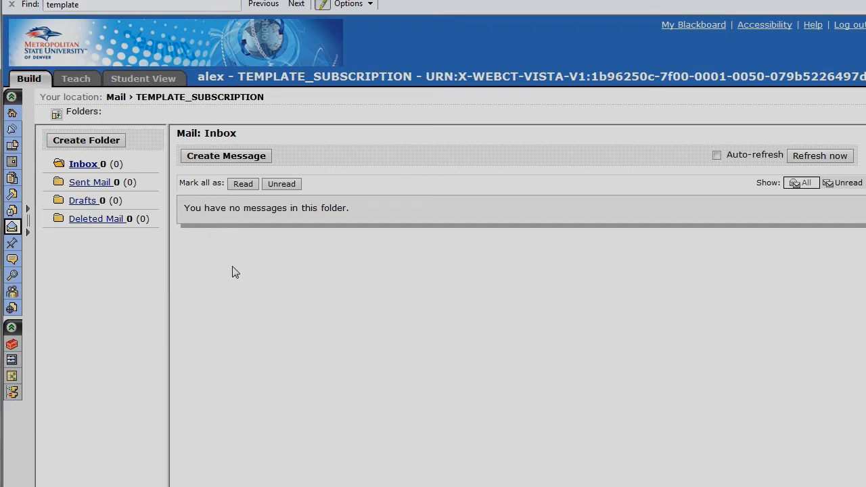
mouse_move(249, 228)
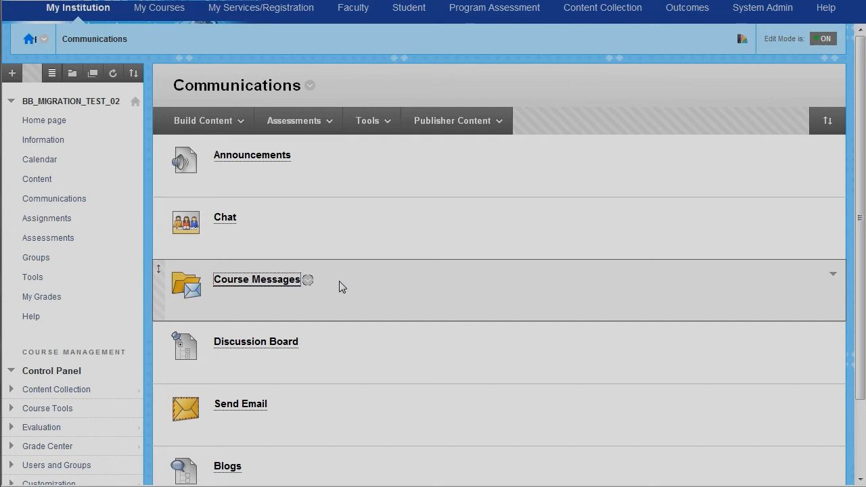
- Open Course Messages from the Communications page, showing empty Inbox and Sent folders
left_click(256, 279)
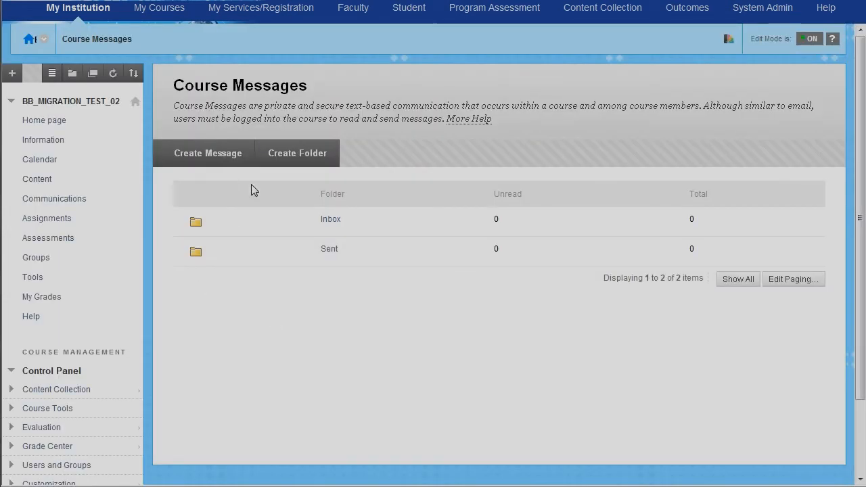
mouse_move(268, 341)
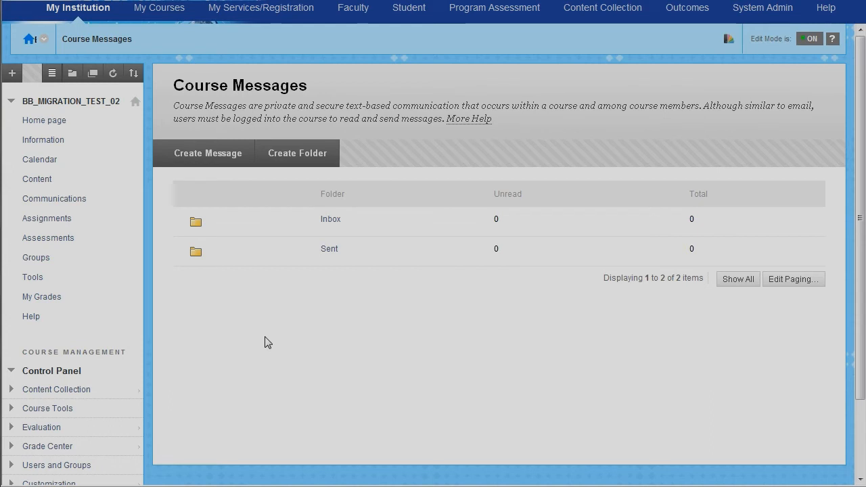
mouse_move(271, 332)
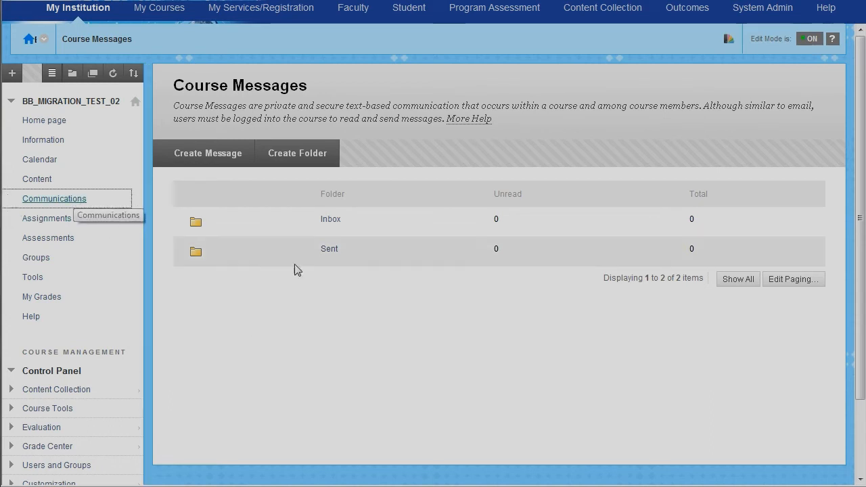
- Return to the Learn course's Communications page from the course menu
left_click(54, 198)
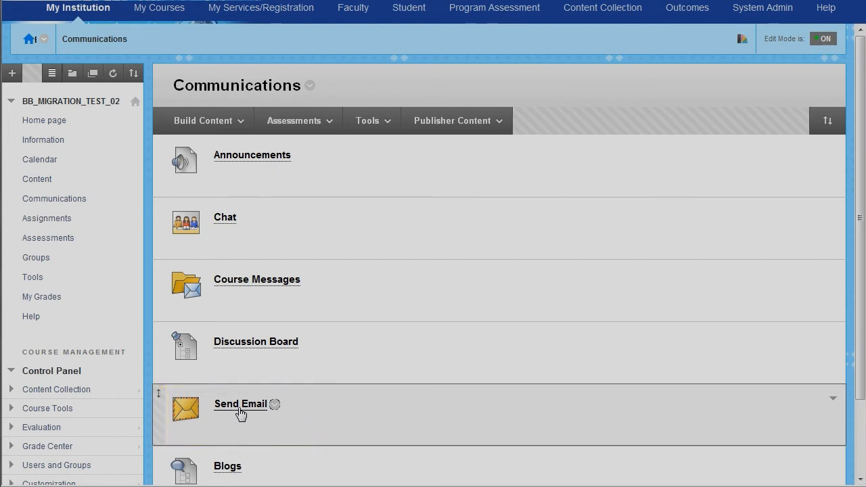
mouse_move(247, 423)
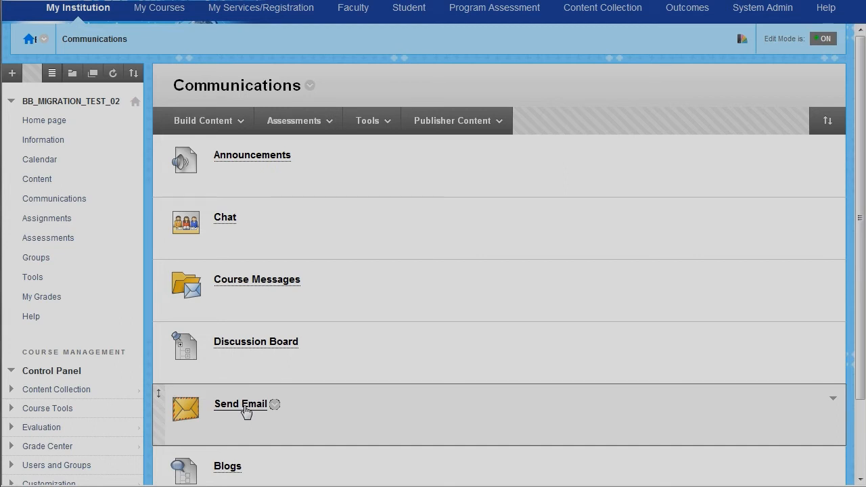
mouse_move(143, 244)
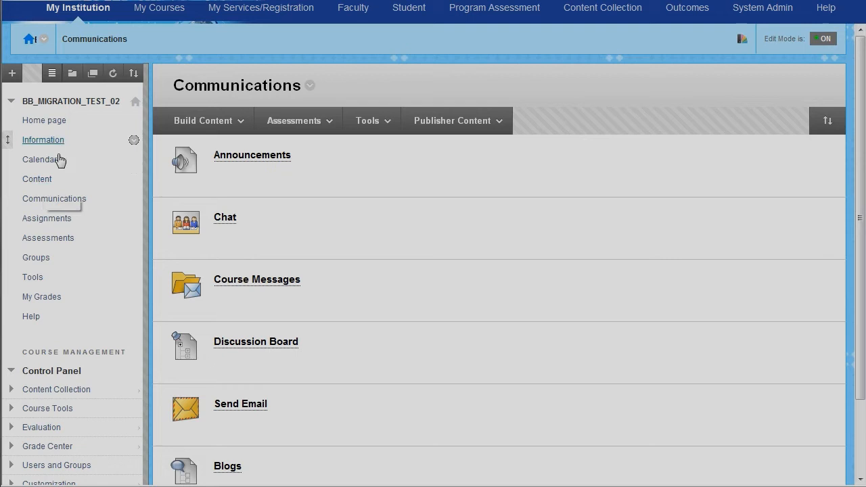
mouse_move(55, 199)
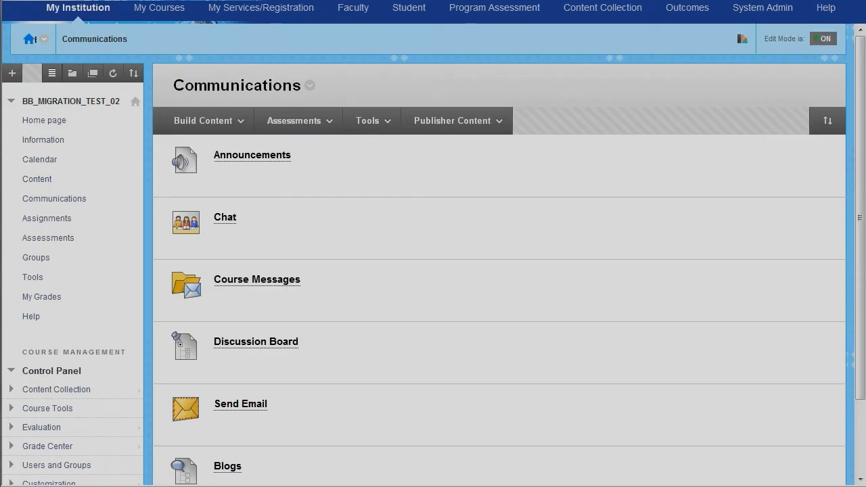
mouse_move(47, 217)
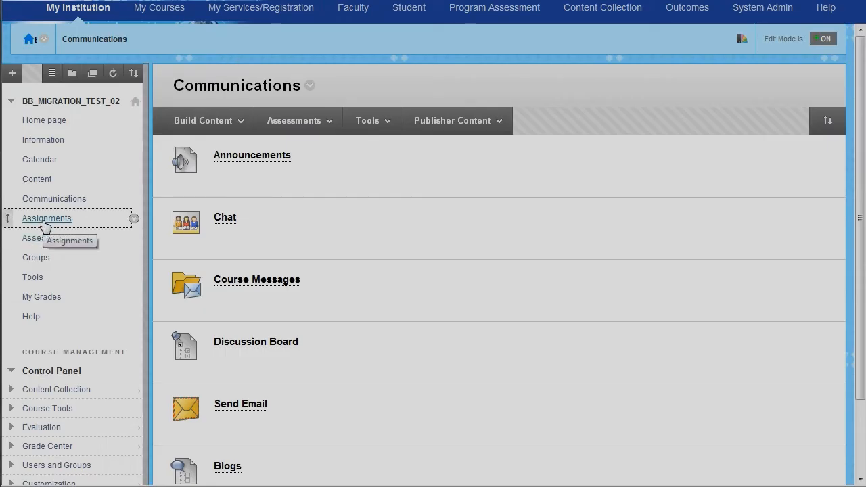
- Review Assignment 1, Assignment 2 and SafeAssignTest on Assignments, then go to Assessments
left_click(47, 218)
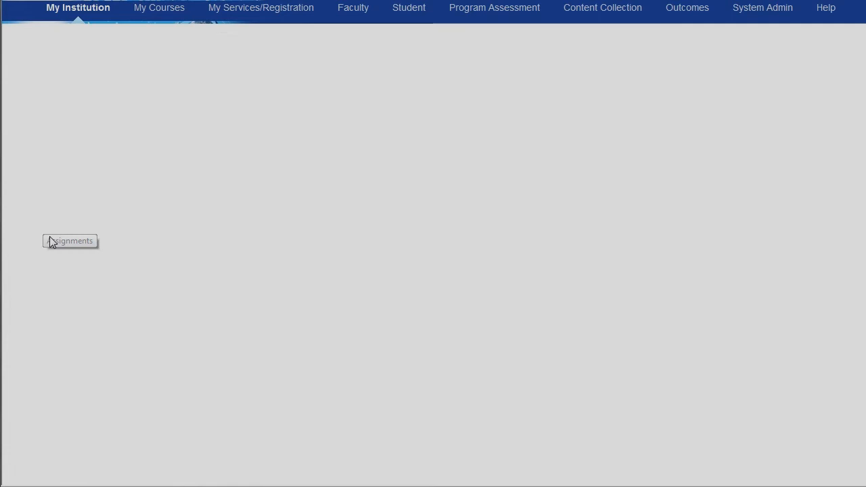
left_click(69, 241)
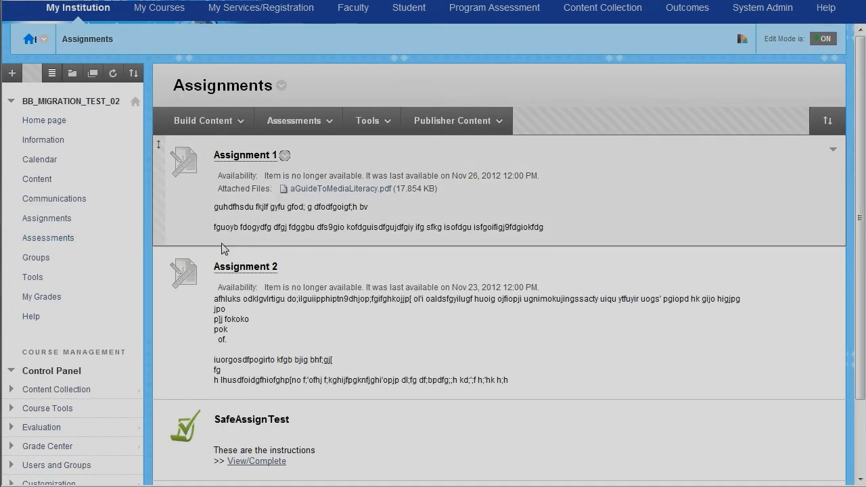
mouse_move(330, 357)
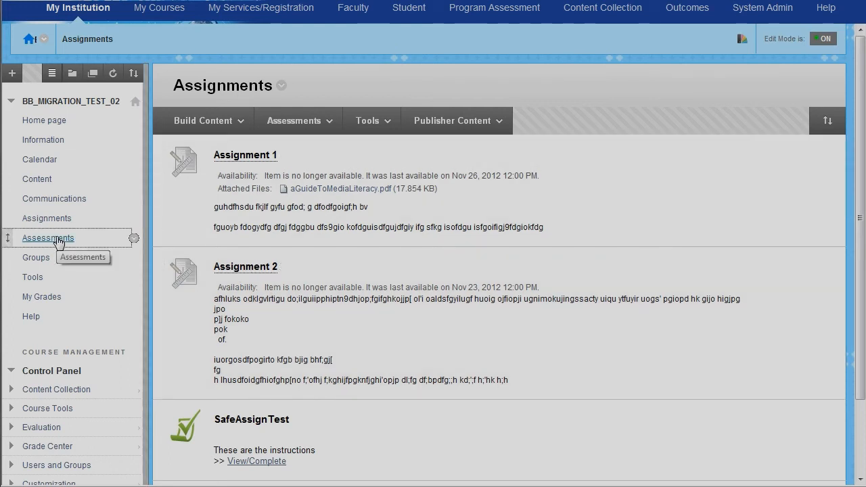
left_click(47, 237)
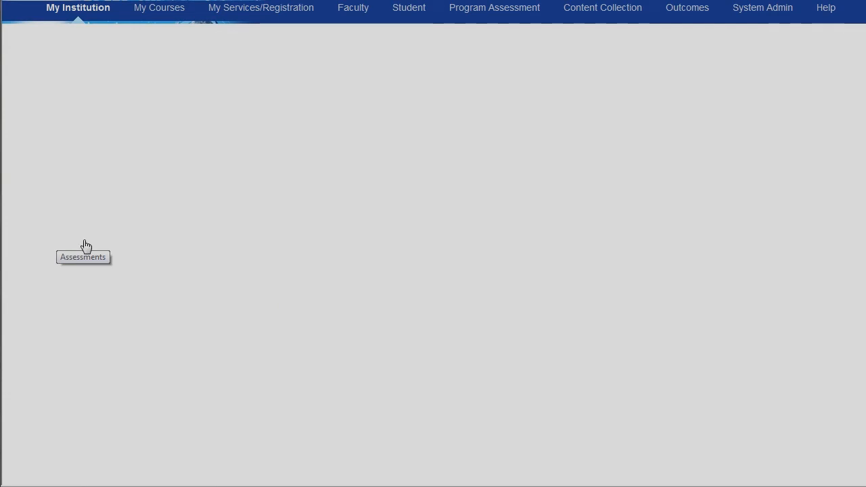
- View Vista's empty Assignments, then switch to Teach and open the empty Group Manager
left_click(82, 246)
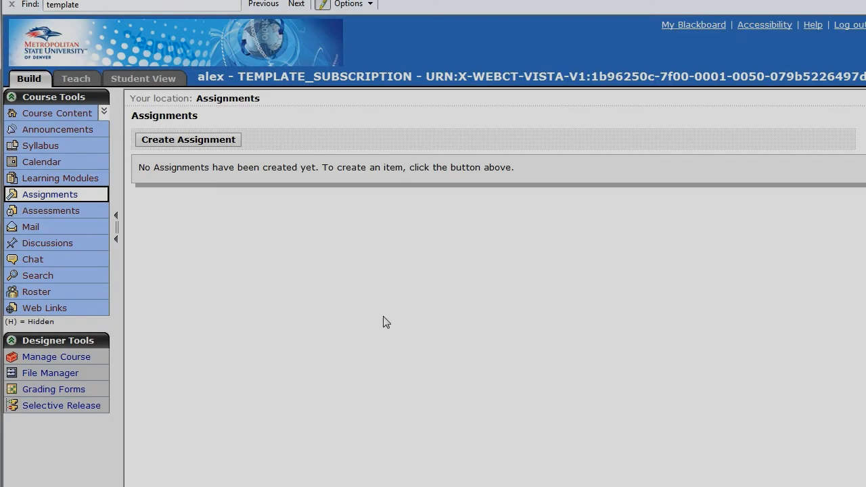
mouse_move(112, 54)
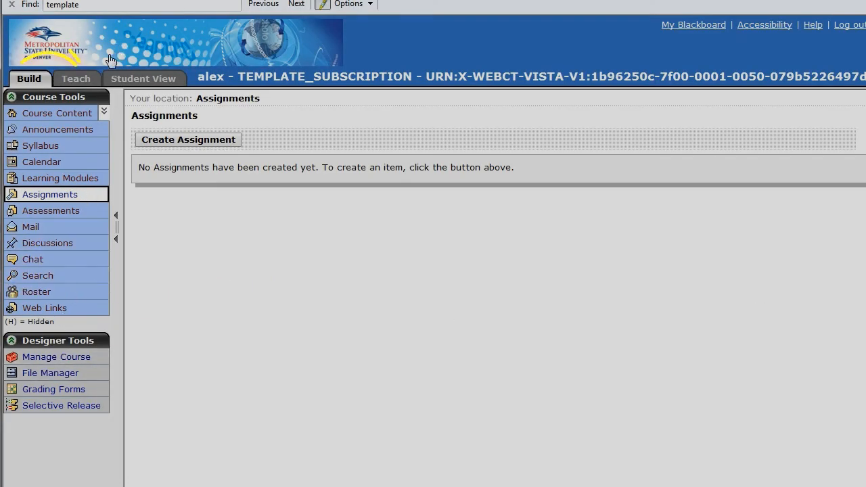
left_click(75, 78)
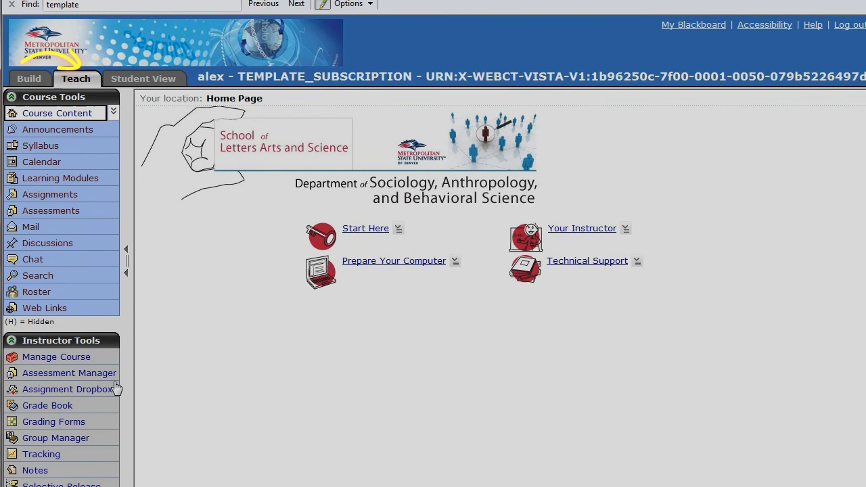
left_click(56, 437)
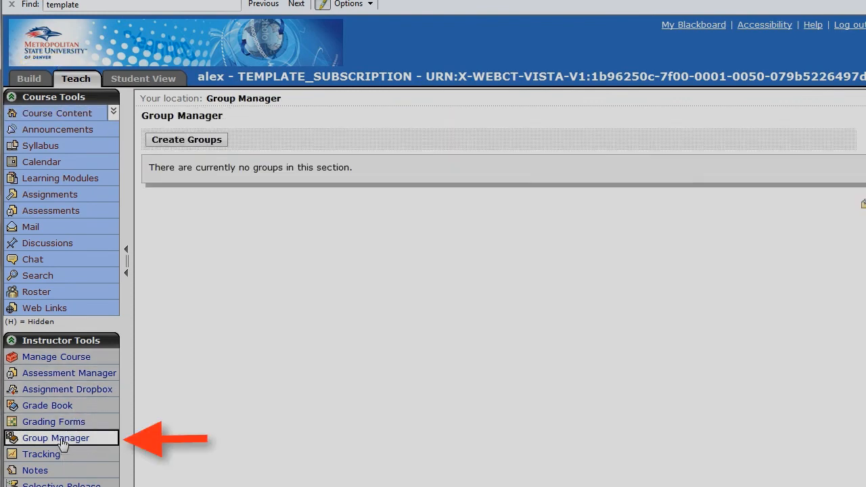
- Open the Learn course's Groups page listing Group 1 and Test Group
left_click(55, 437)
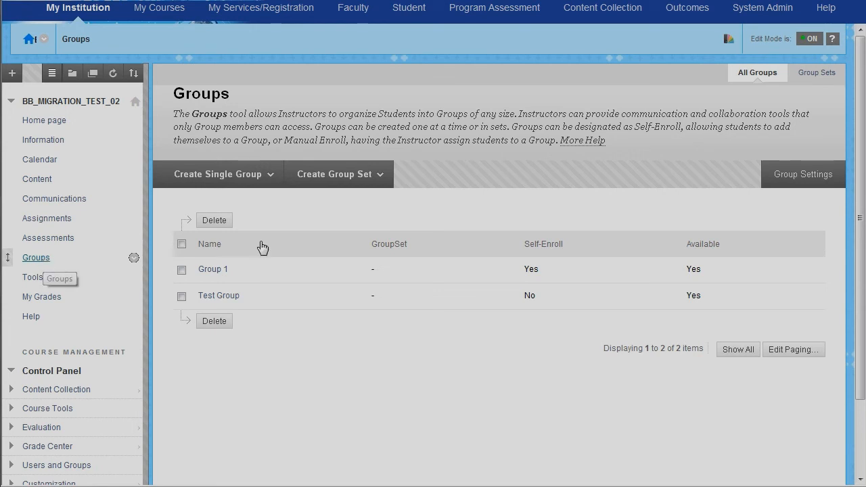
mouse_move(290, 228)
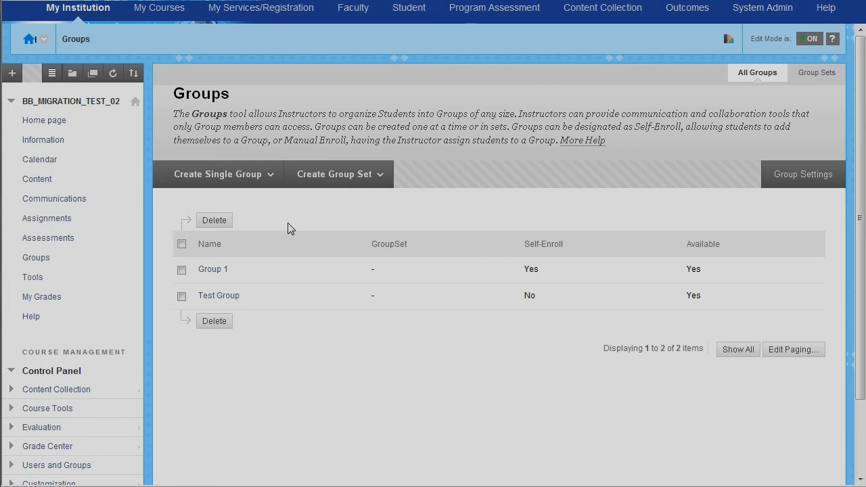
mouse_move(332, 240)
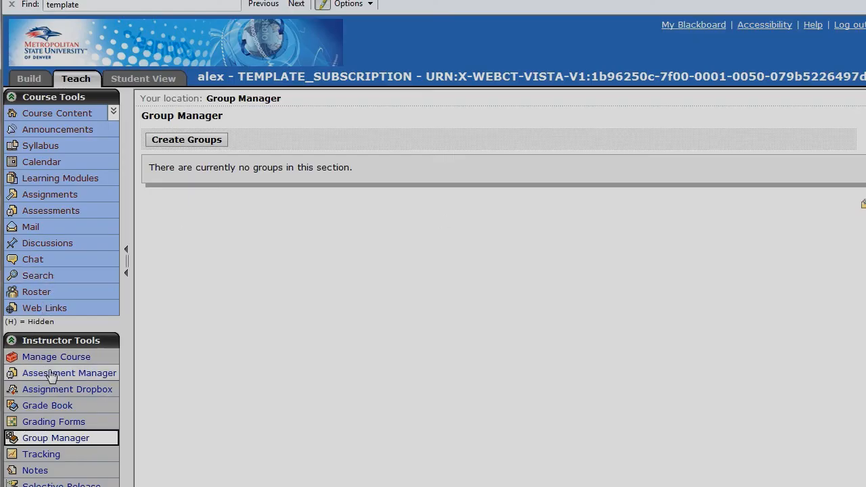
- Review Vista's Manage Course tools checklist of enabled learning, content and student tools
left_click(56, 357)
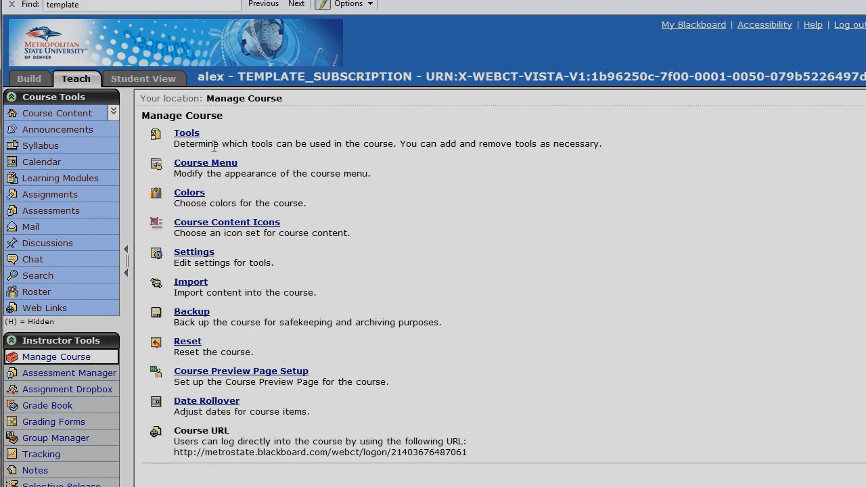
left_click(186, 133)
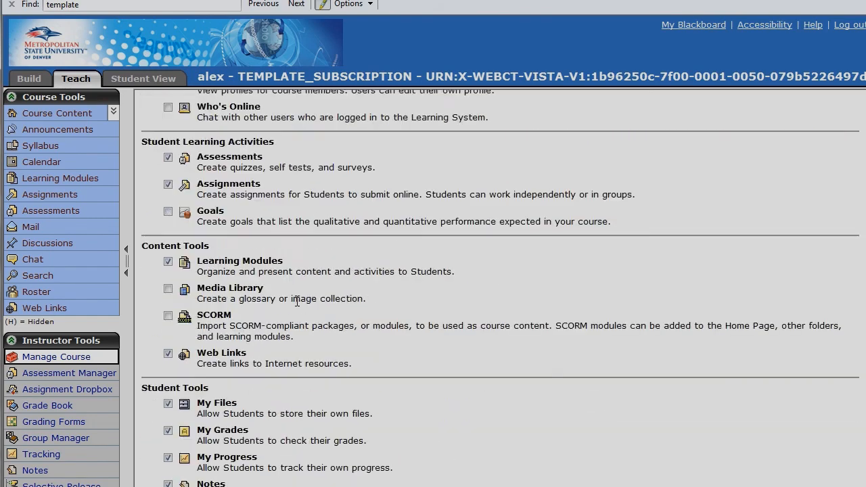
scroll("down", 3)
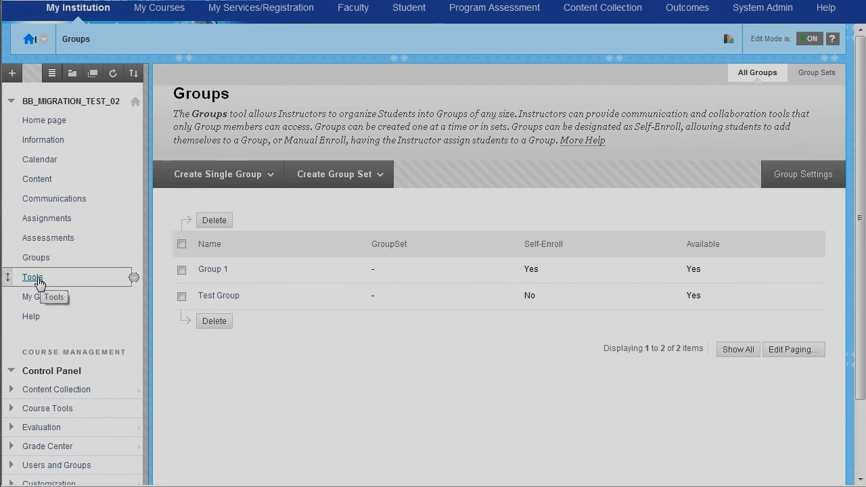
- Browse the Learn course's Tools page: Announcements, Blogs, Calendar, Groups, Journals and more
left_click(33, 277)
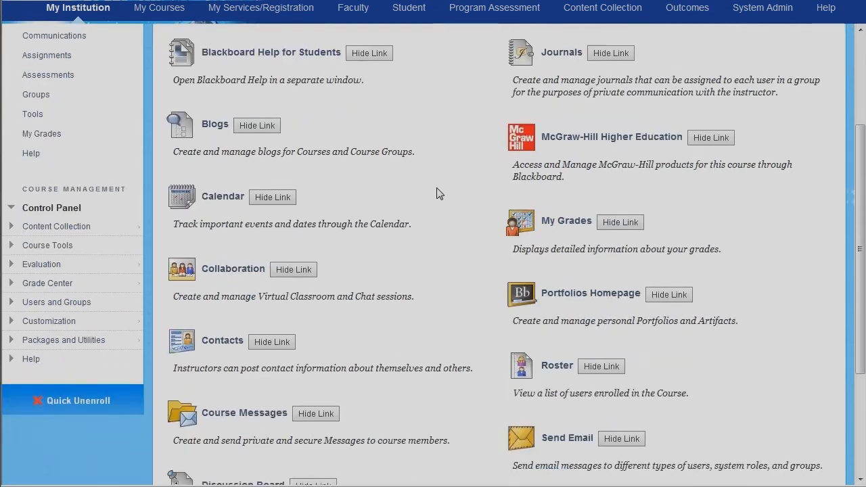
scroll("down", 3)
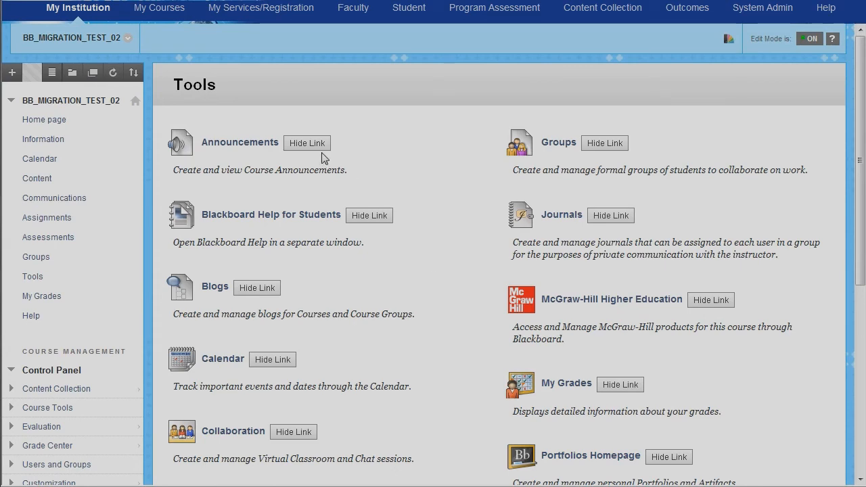
mouse_move(424, 323)
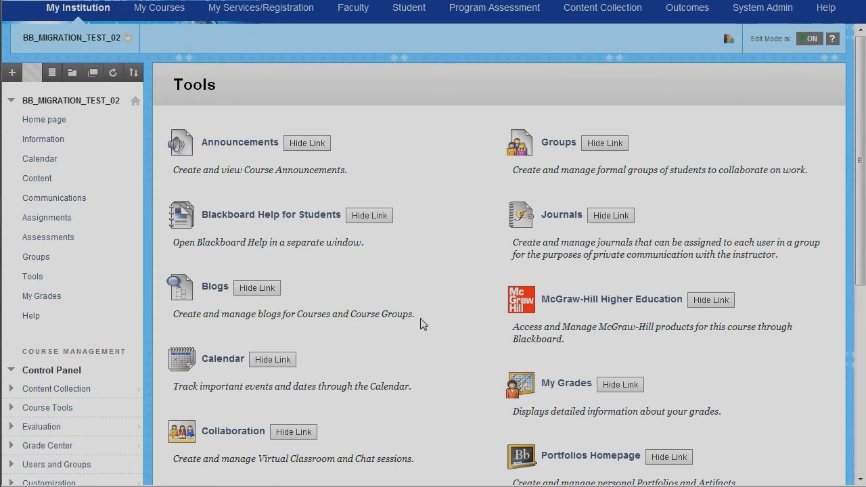
scroll("down", 3)
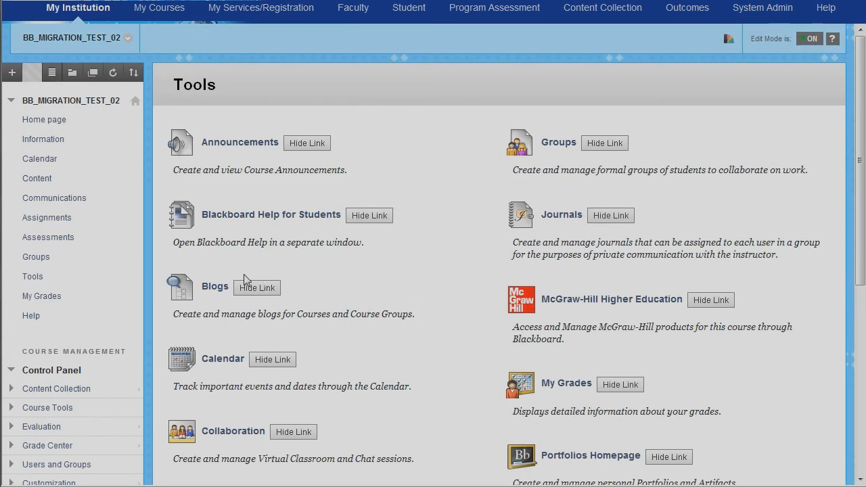
mouse_move(100, 215)
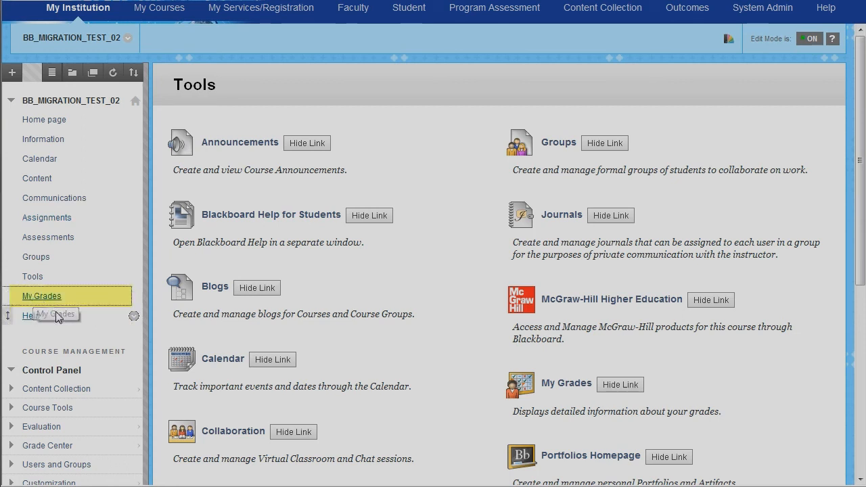
- Show Vista's enabled student tools, then return to the Learn course Home page
left_click(42, 297)
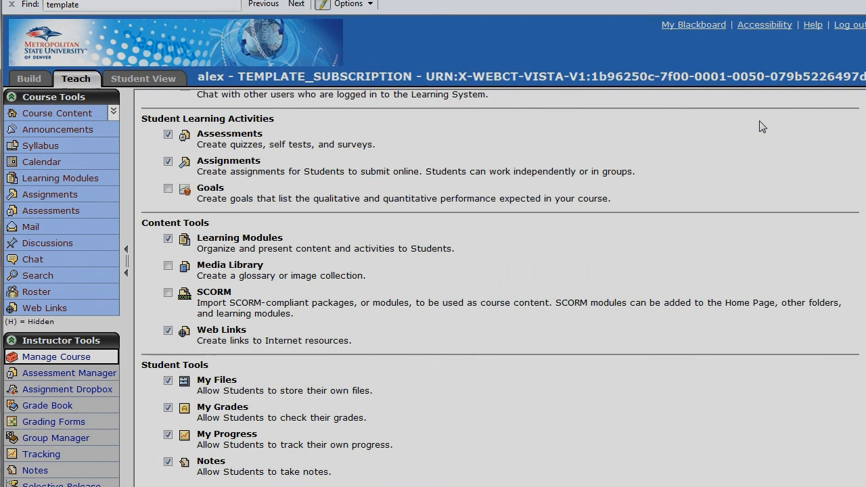
mouse_move(63, 421)
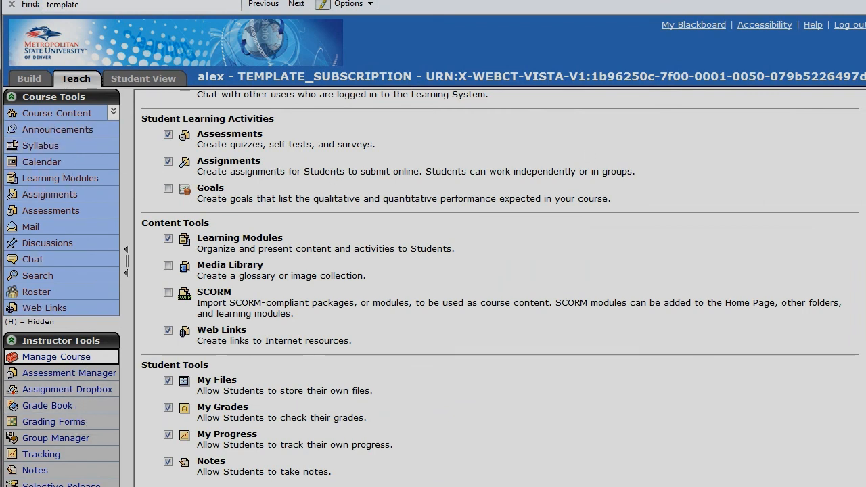
left_click(47, 405)
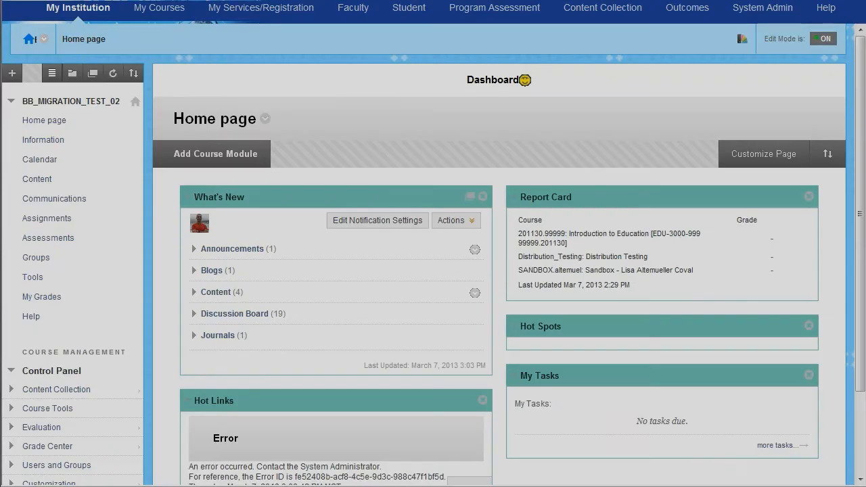
- Expand Grade Center in the Control Panel to show Needs Grading, Full Grade Center, Assignments and Tests
scroll("down", 3)
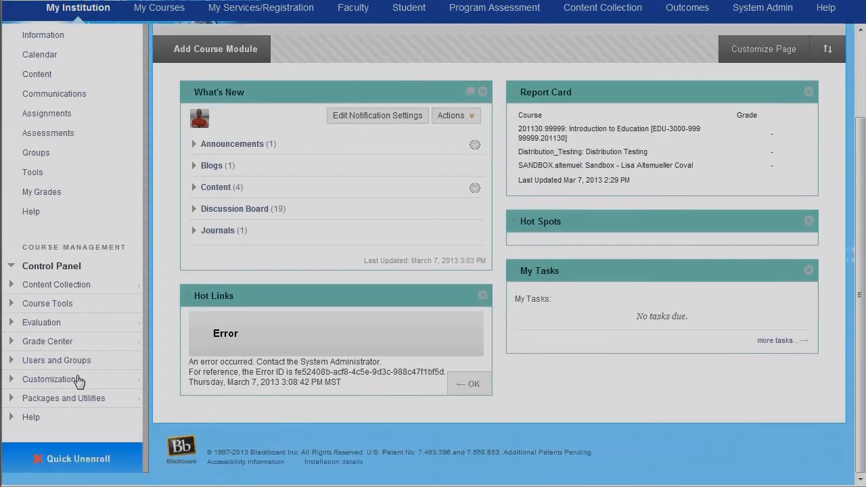
left_click(48, 340)
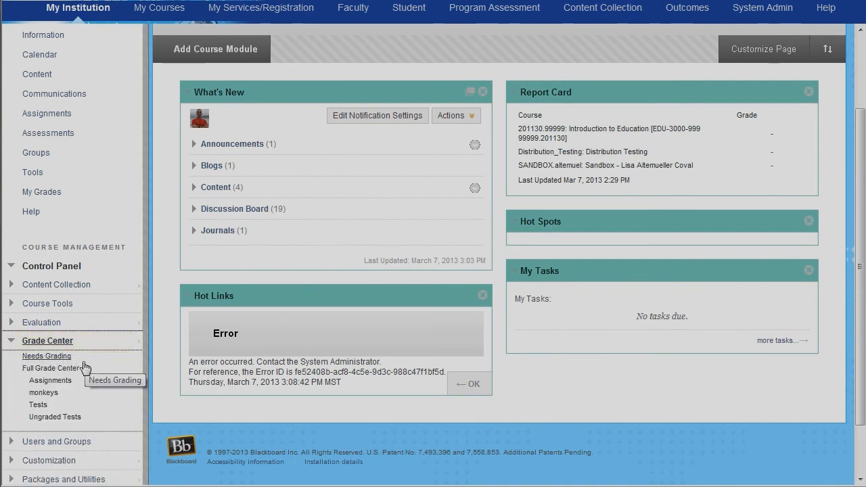
mouse_move(81, 369)
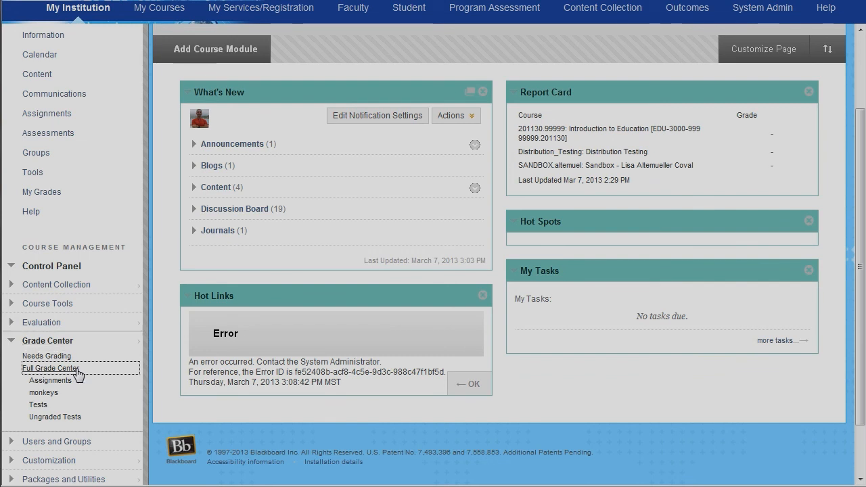
left_click(50, 368)
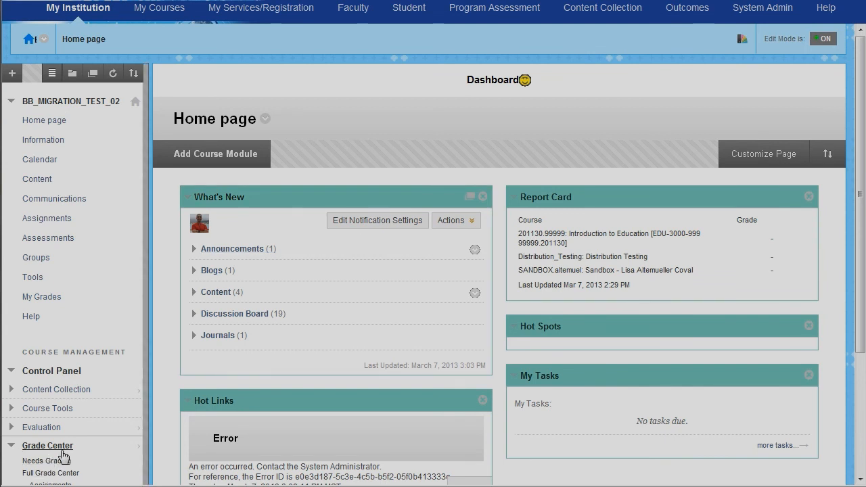
mouse_move(159, 424)
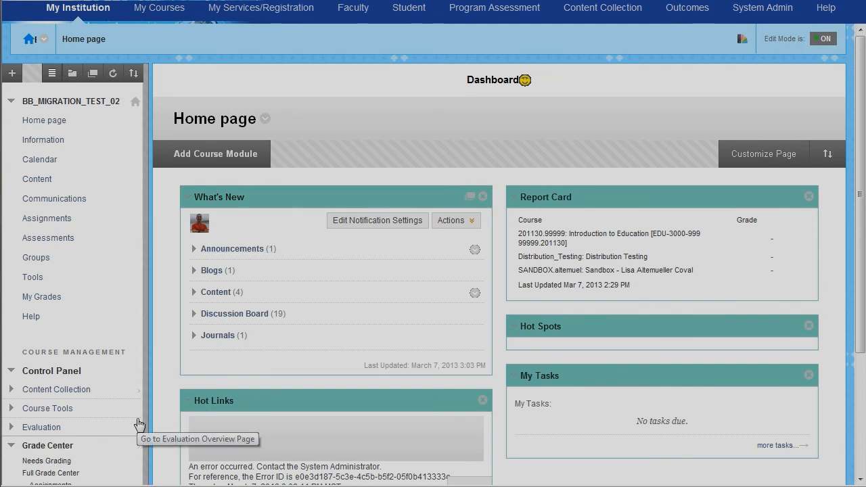